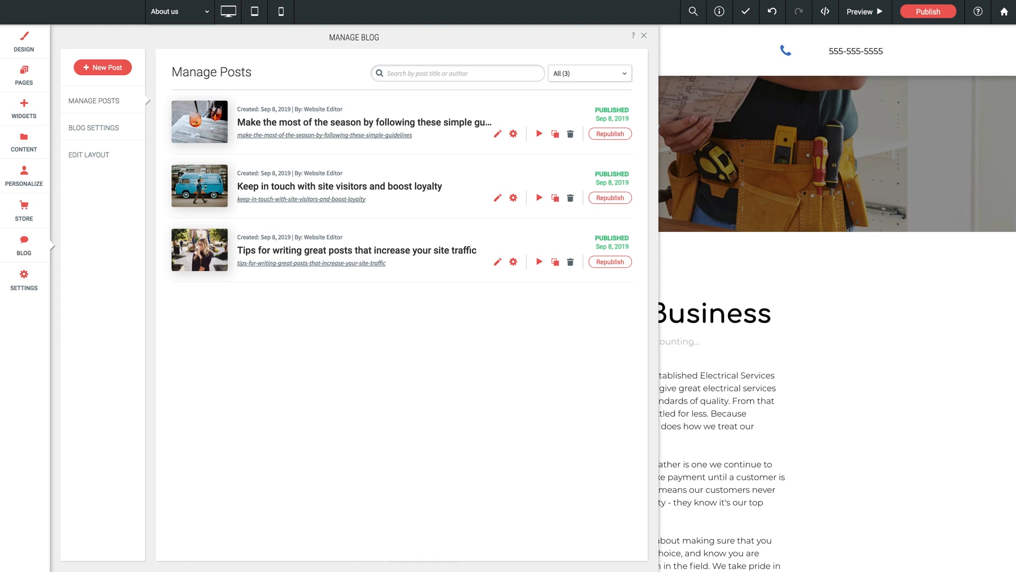
mouse_move(258, 432)
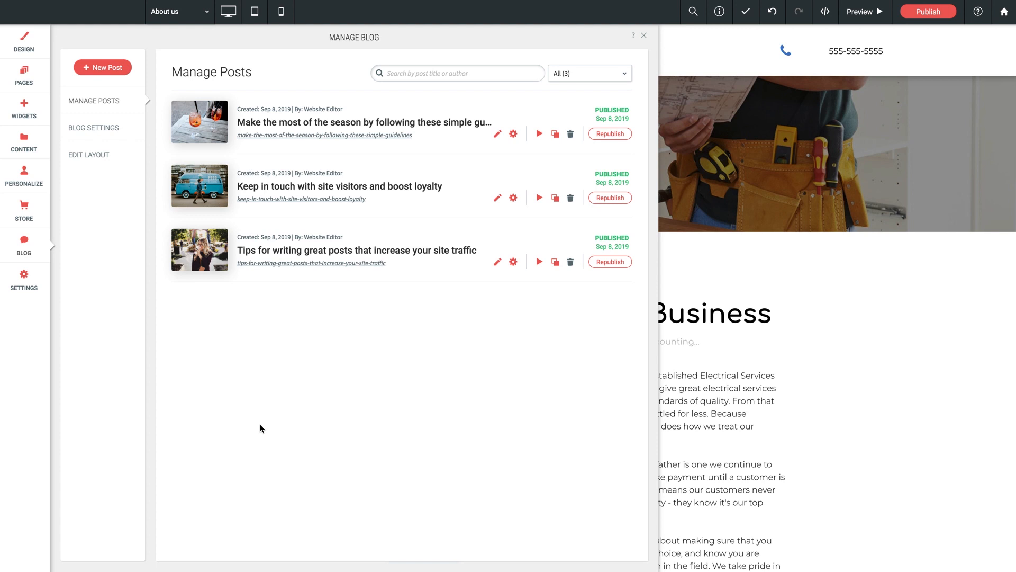
mouse_move(189, 357)
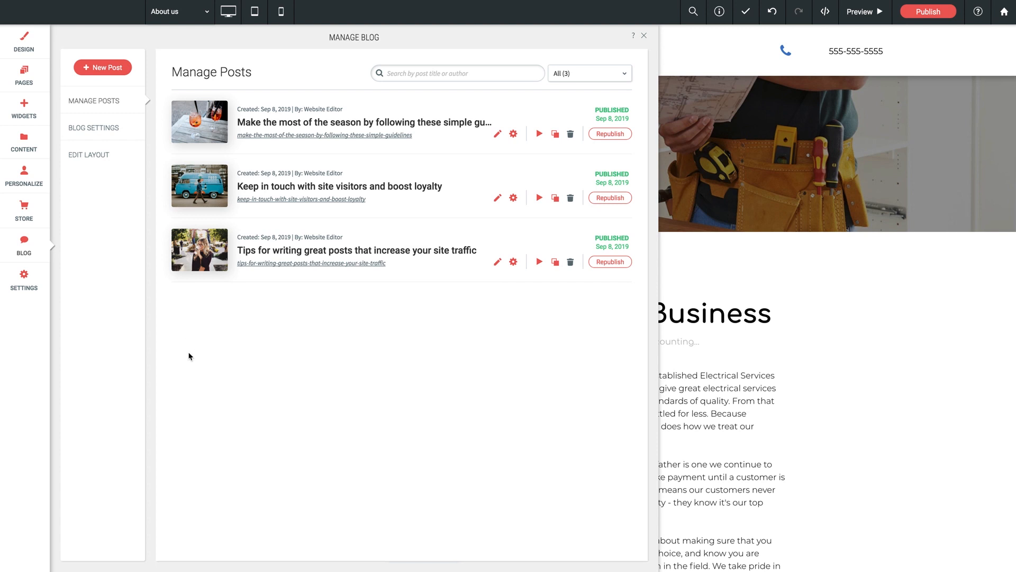
mouse_move(130, 267)
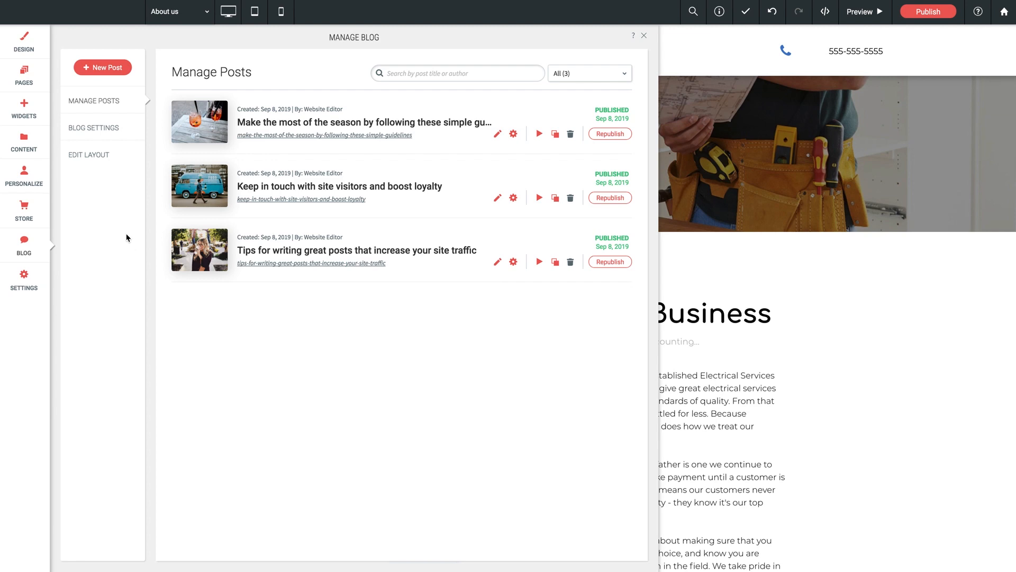
Step: Enter Edit Layout for all posts, dismiss the intro notice and review the template
click(644, 36)
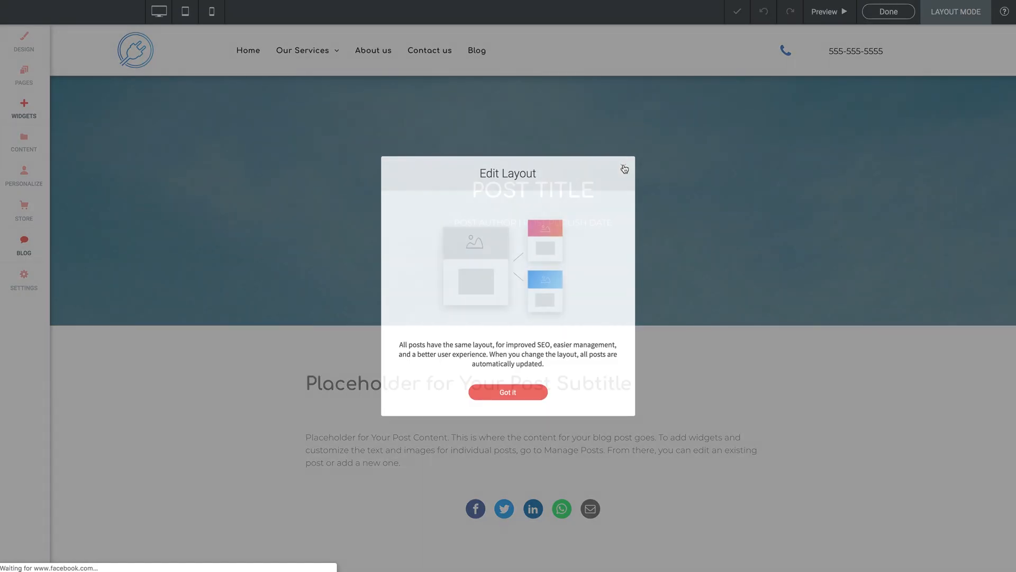
click(507, 391)
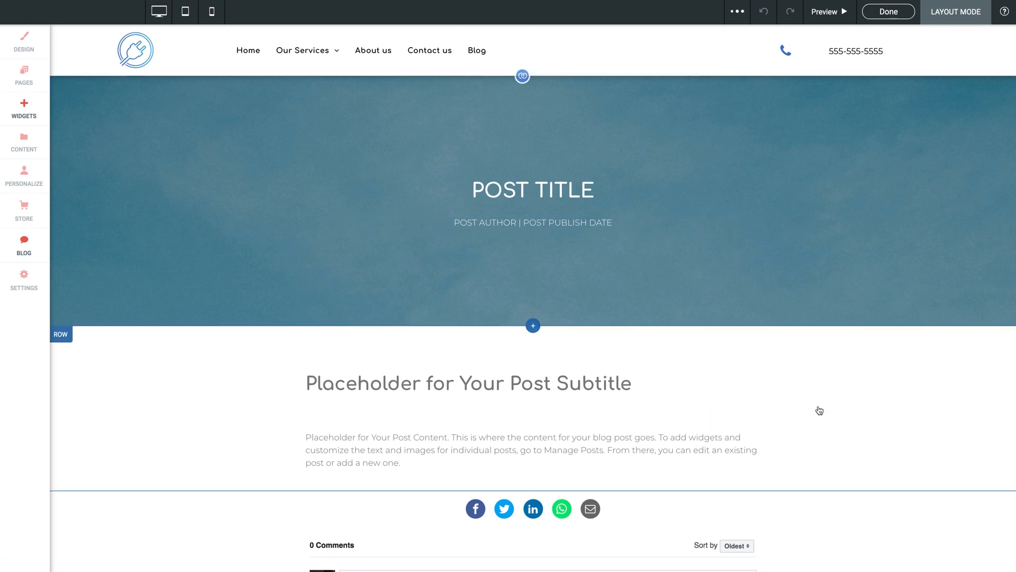
scroll(down, 3)
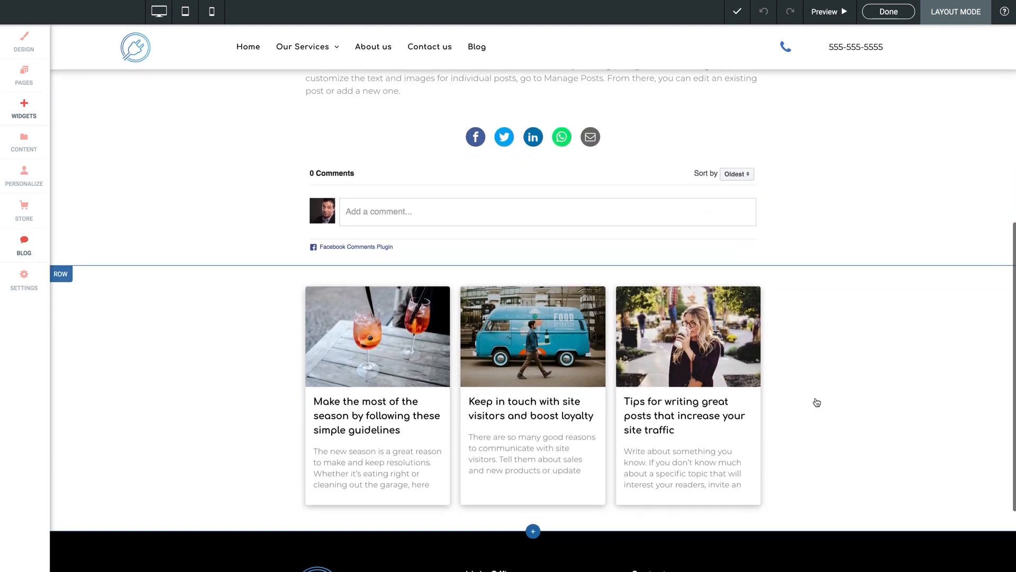
scroll(up, 3)
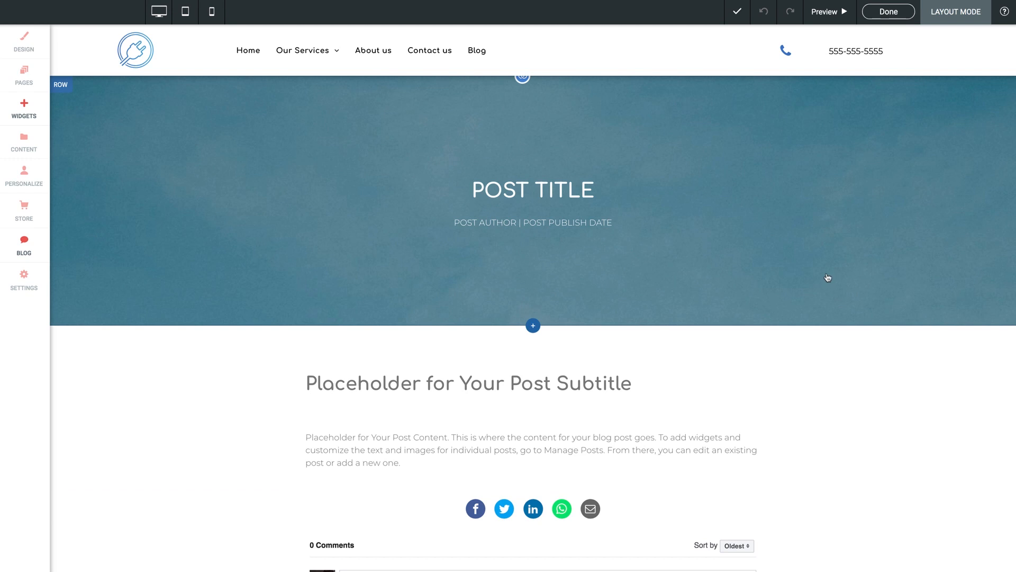
Step: Select the POST TITLE widget in the layout, checking the author/date line along the way
click(532, 189)
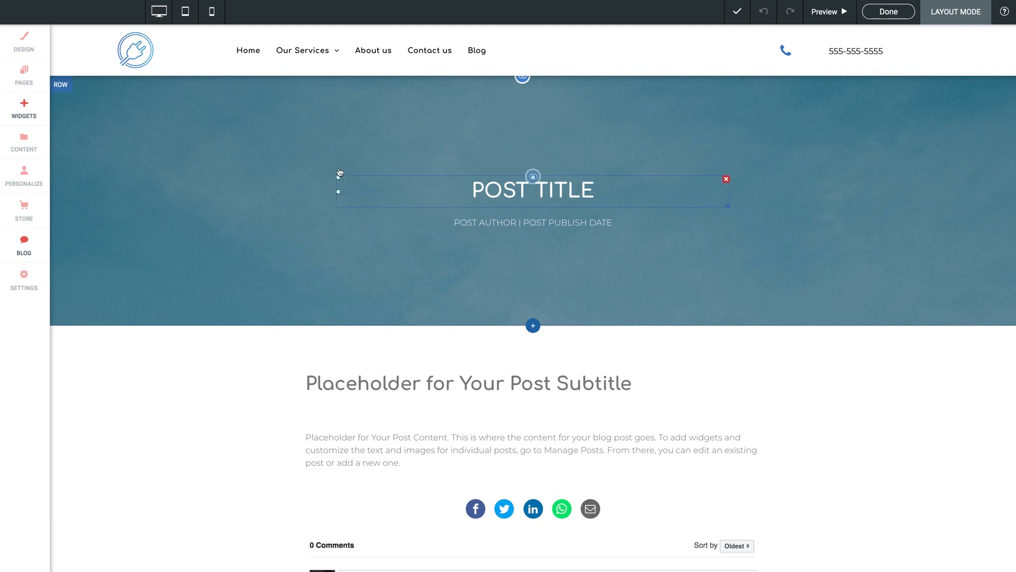
click(269, 193)
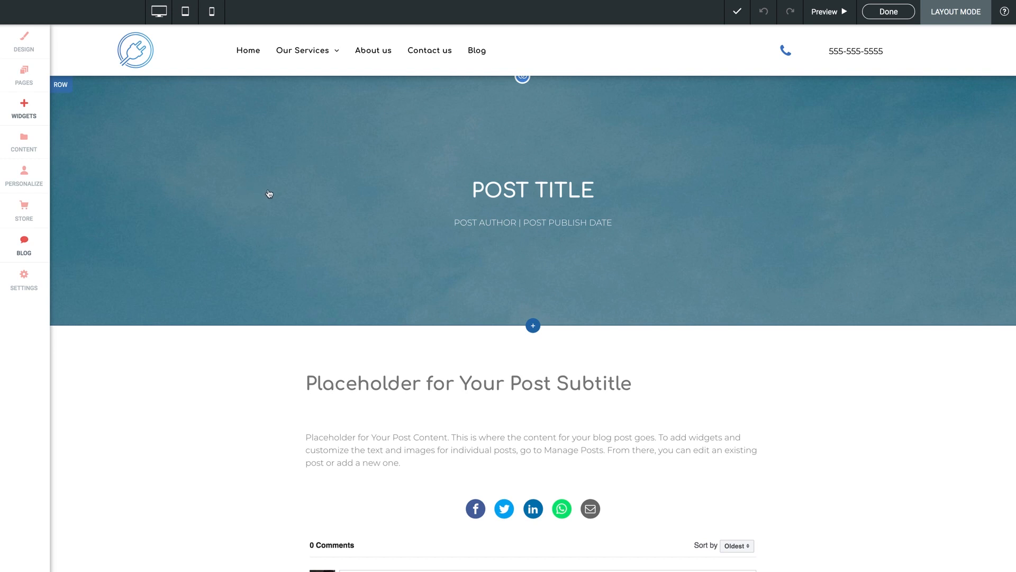
click(532, 190)
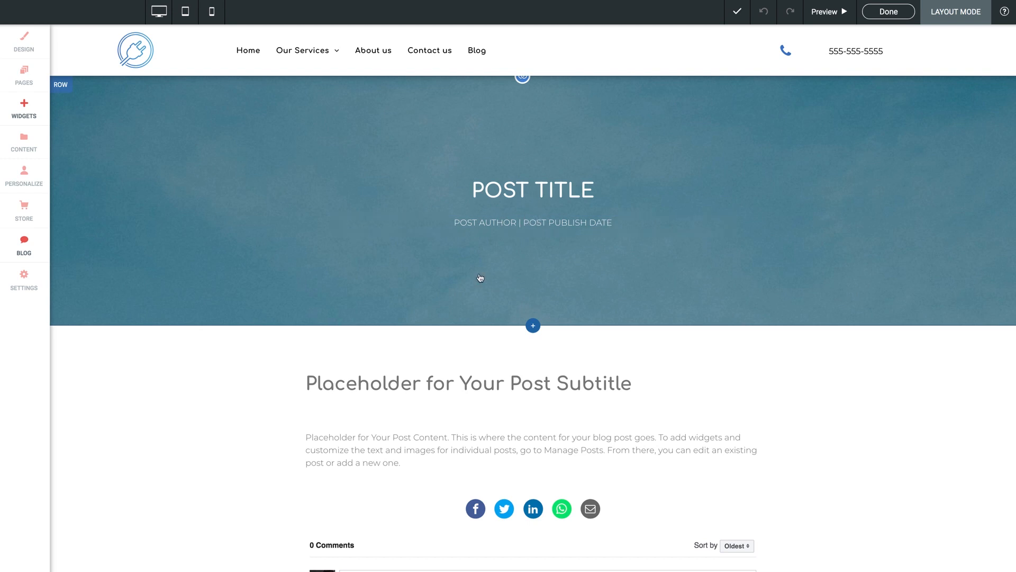
click(508, 222)
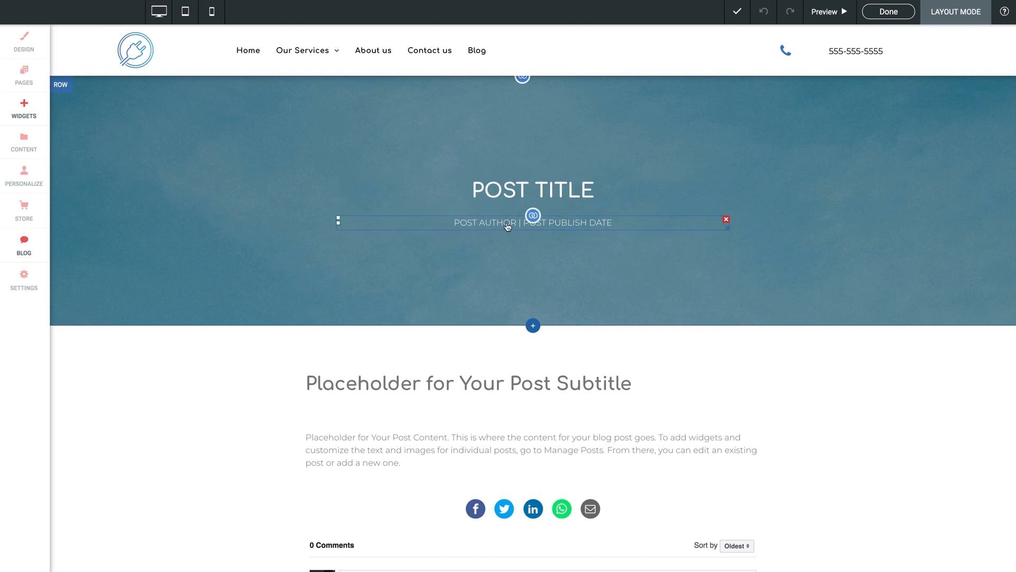
click(533, 190)
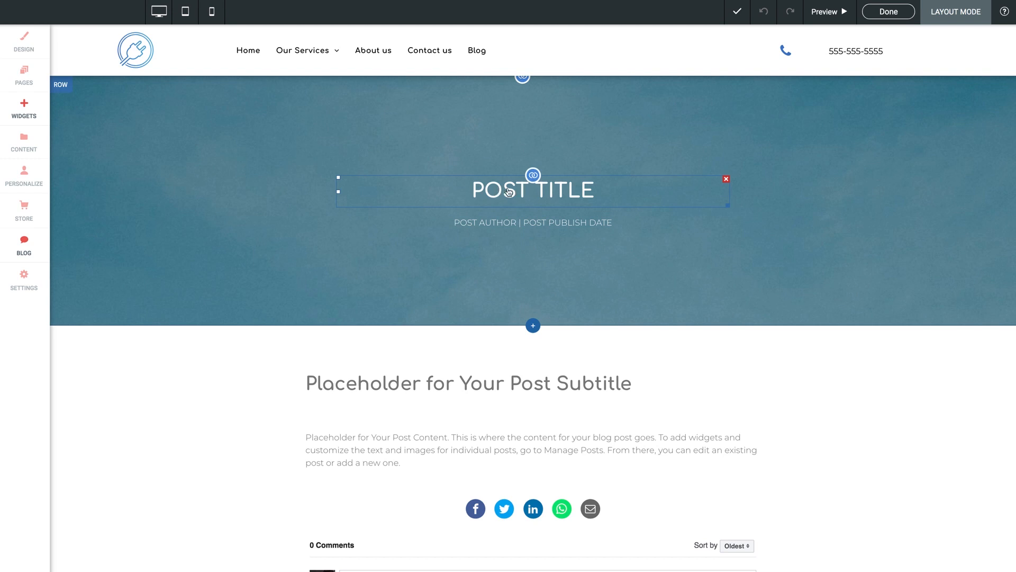
mouse_move(511, 192)
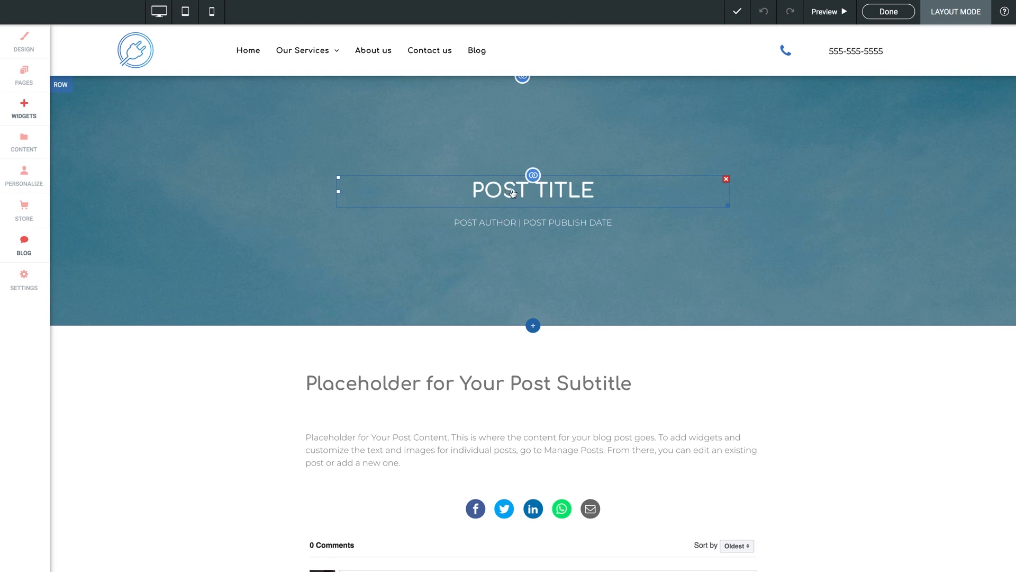
Step: Bring up the title's Edit Design panel and check the Font list, keeping Comfortaa
right_click(512, 192)
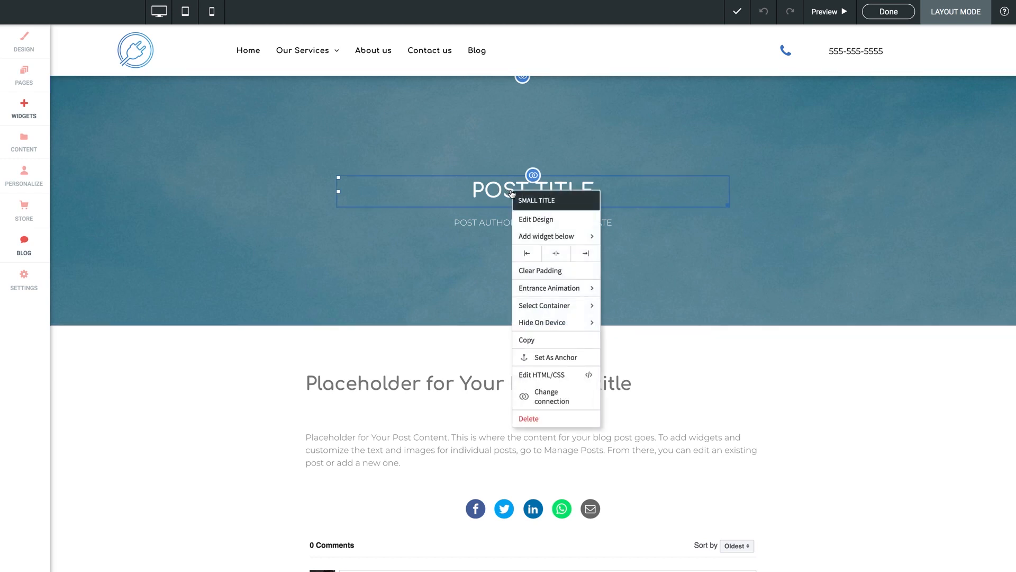
click(535, 219)
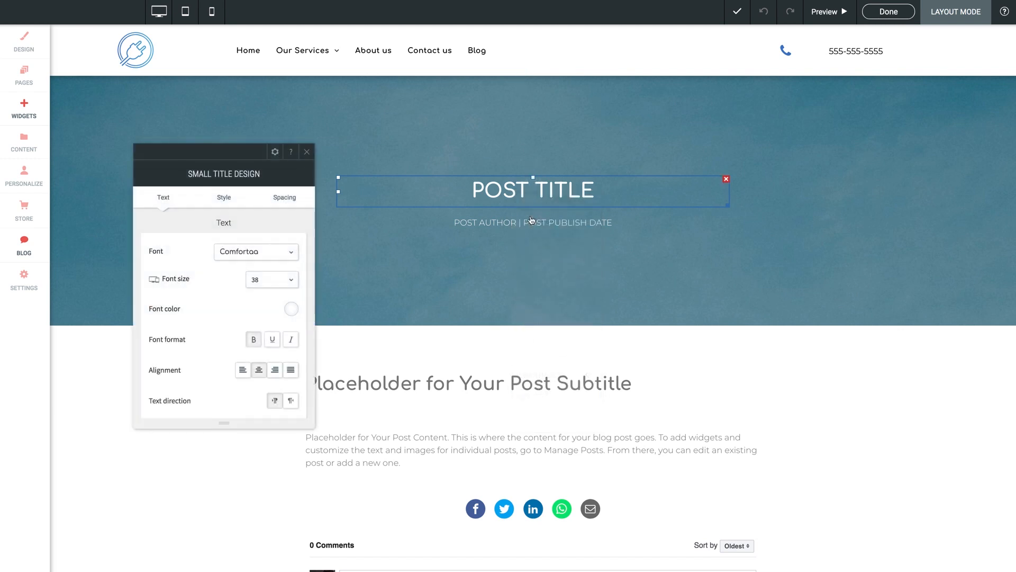
drag(202, 152, 311, 115)
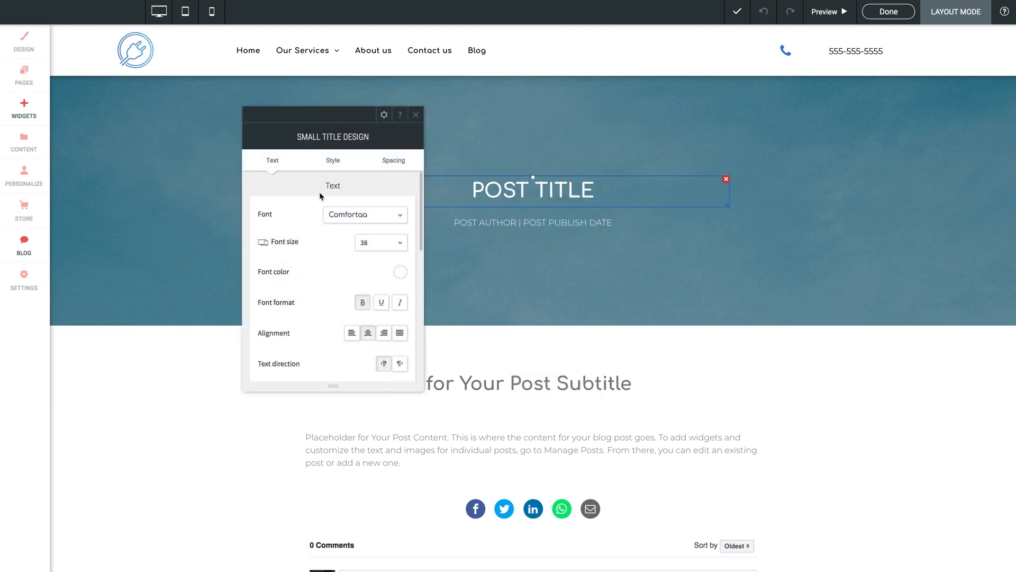
click(364, 215)
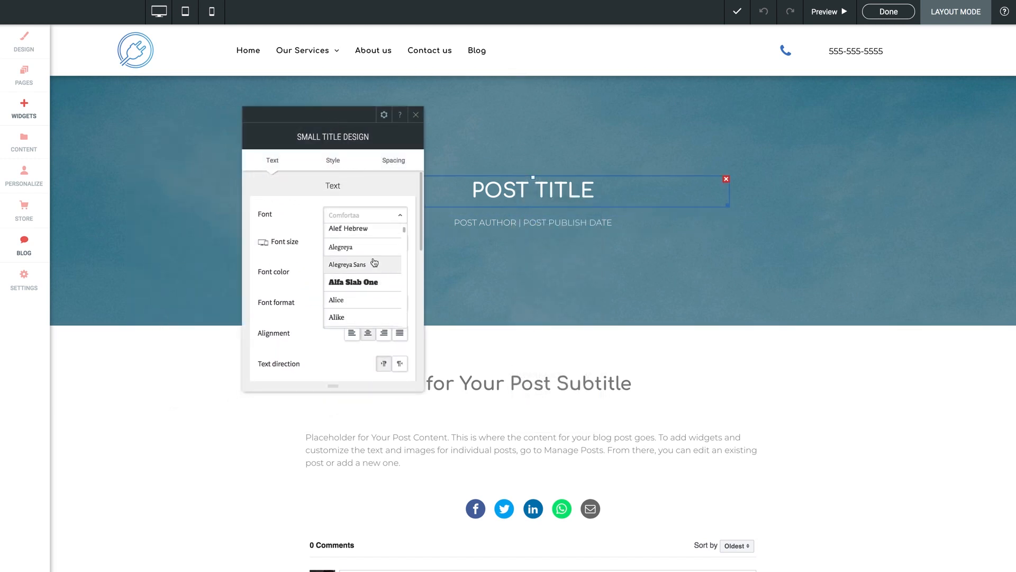
click(364, 198)
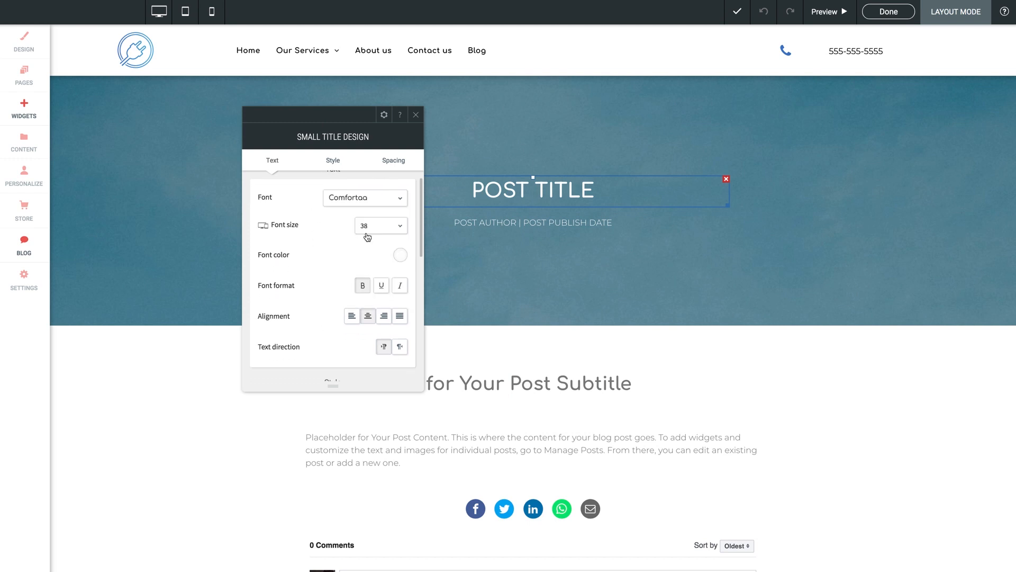
mouse_move(334, 253)
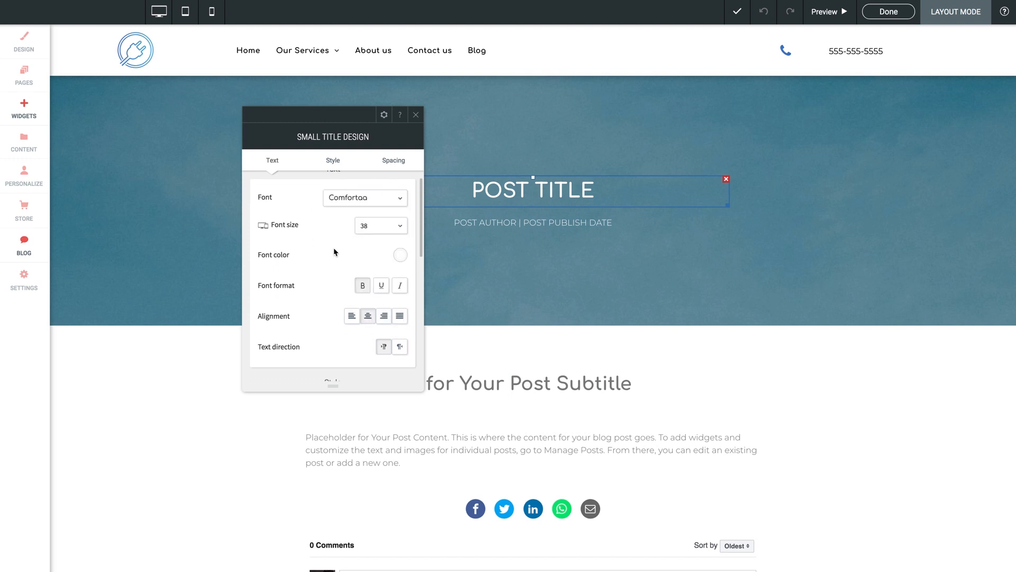
scroll(down, 3)
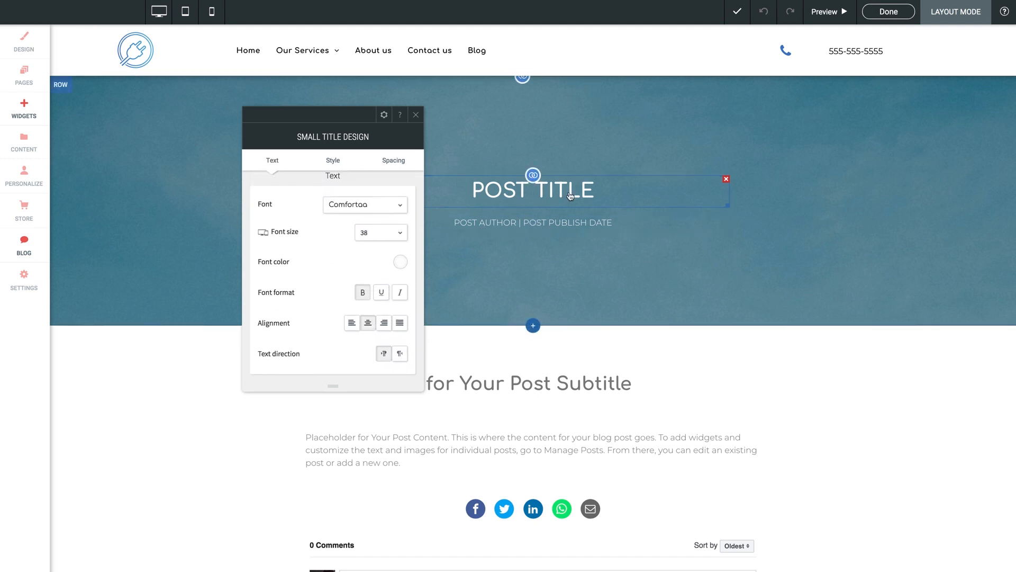
mouse_move(601, 157)
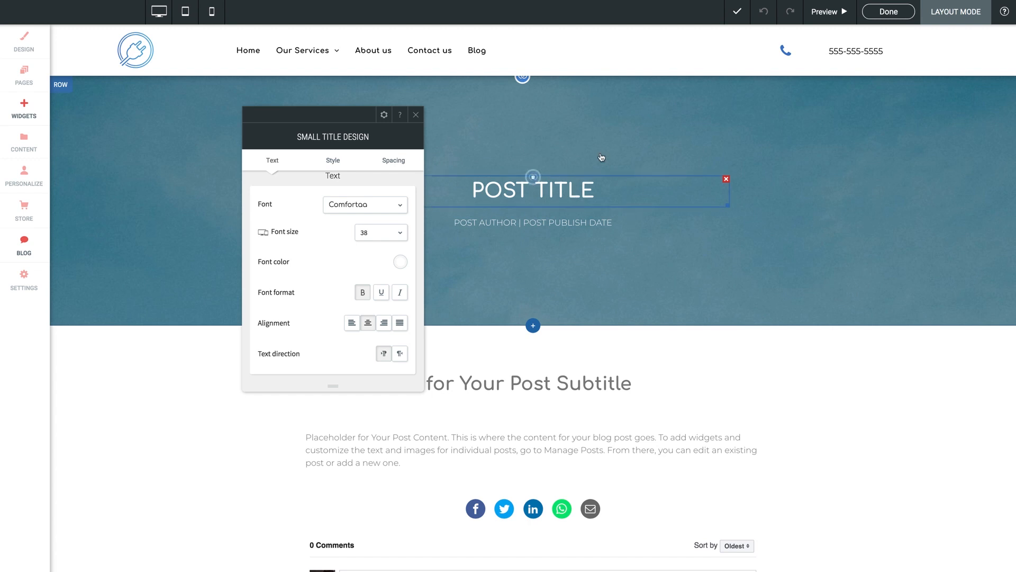
mouse_move(456, 127)
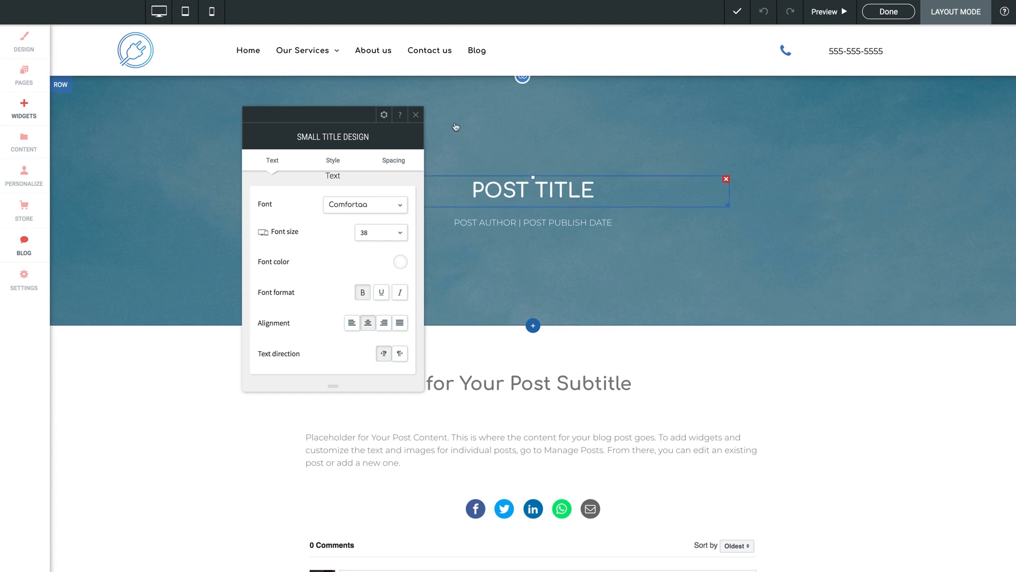
Step: Close the Small Title Design panel unchanged and bring the share buttons into view
click(416, 114)
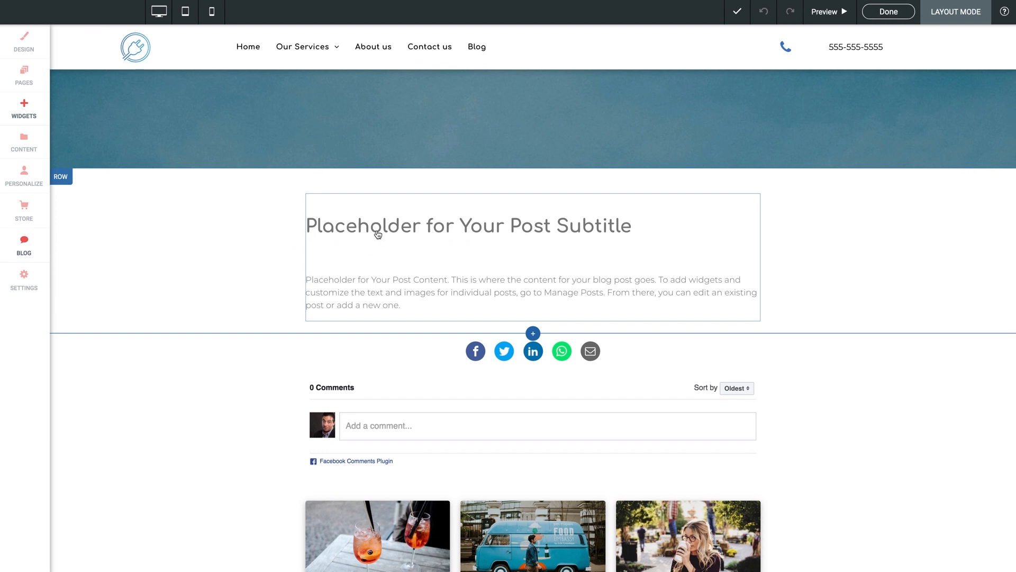
mouse_move(368, 287)
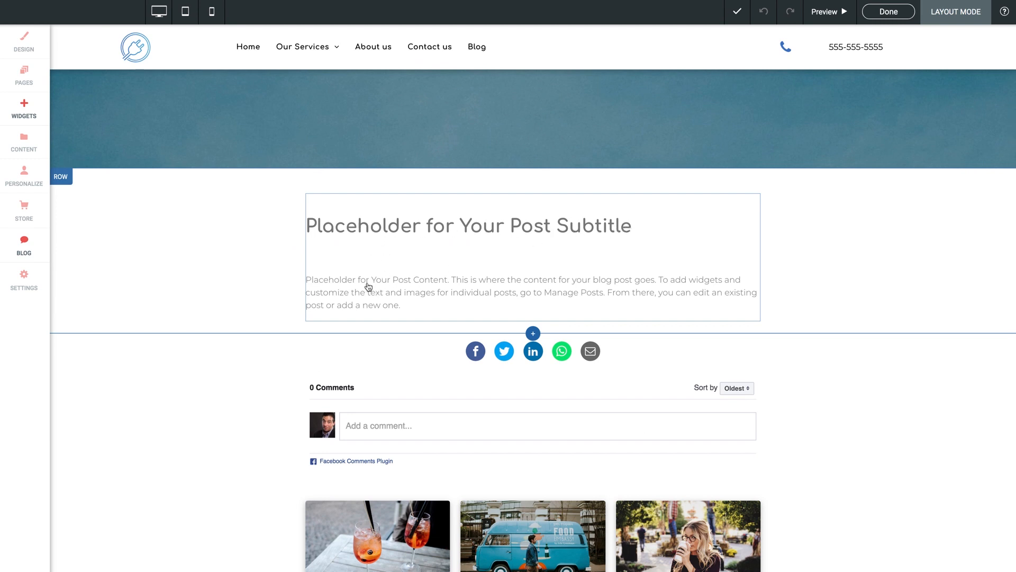
mouse_move(415, 288)
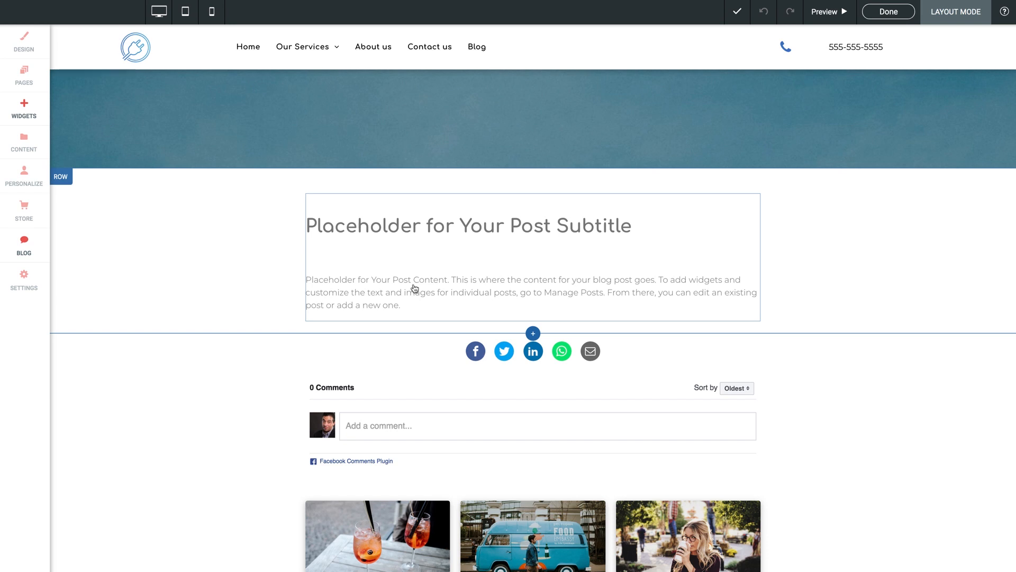
scroll(down, 3)
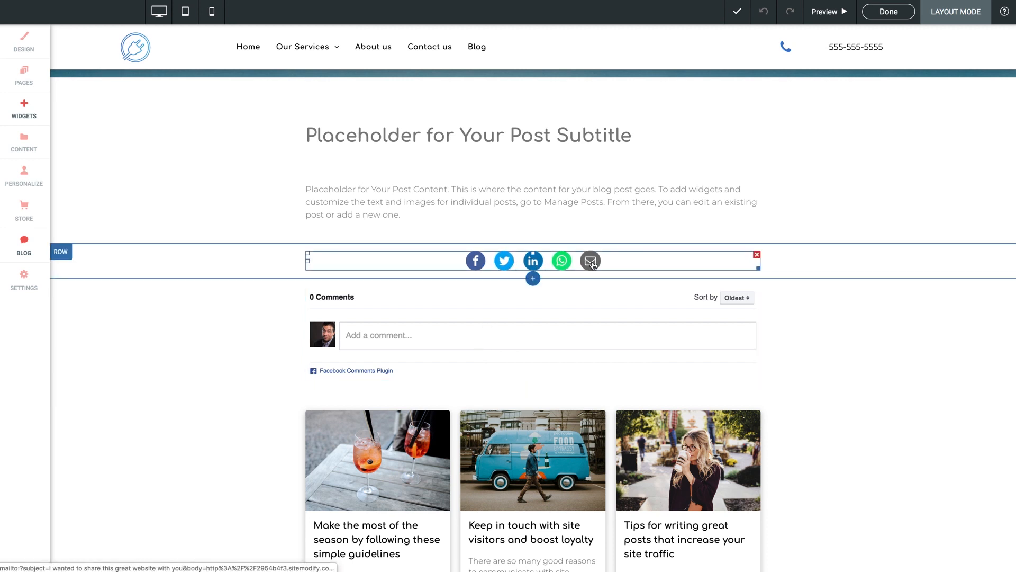
mouse_move(612, 264)
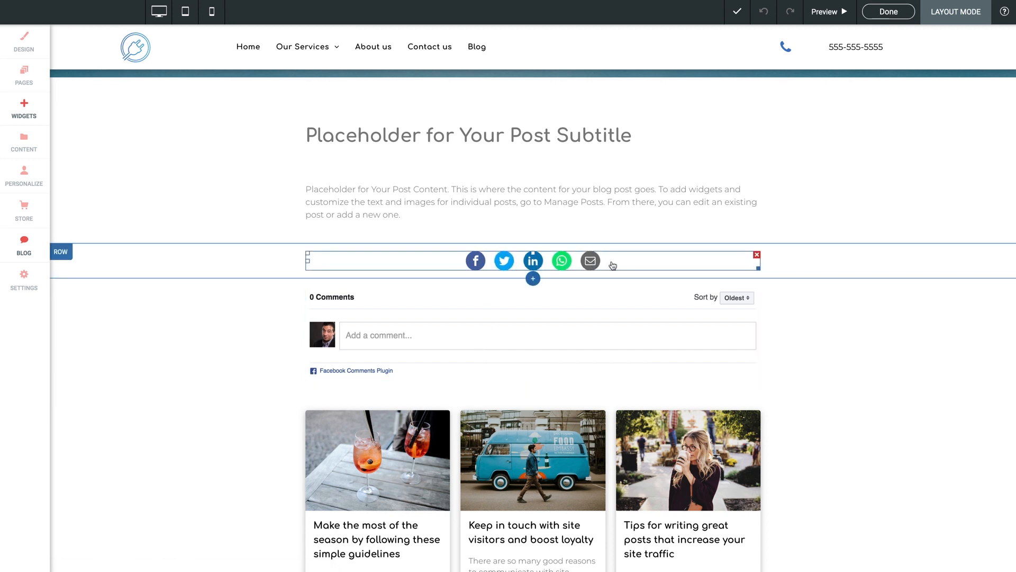
Step: Review the Share widget's Design options for layout and style, then close them unchanged
click(531, 260)
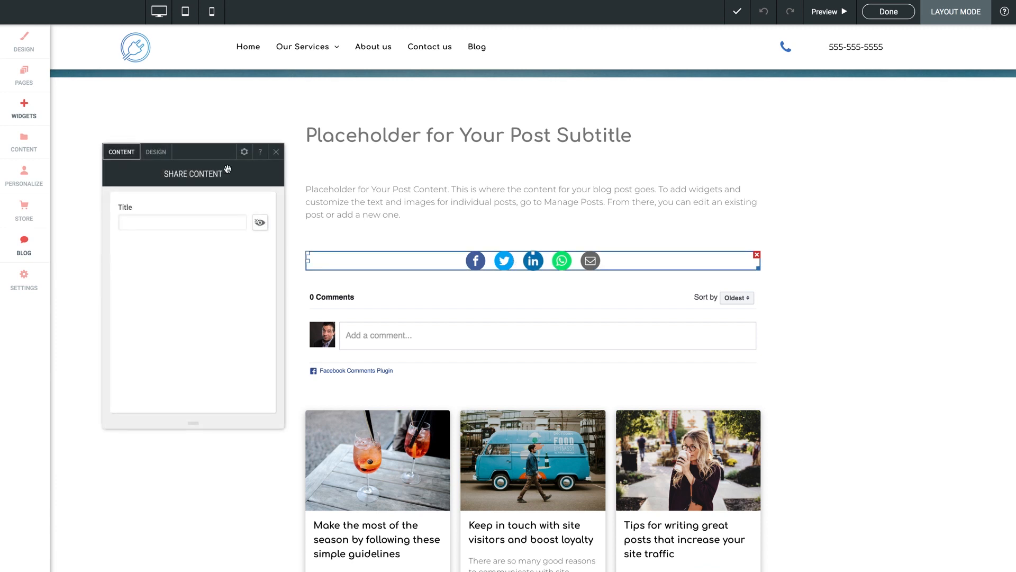
click(155, 152)
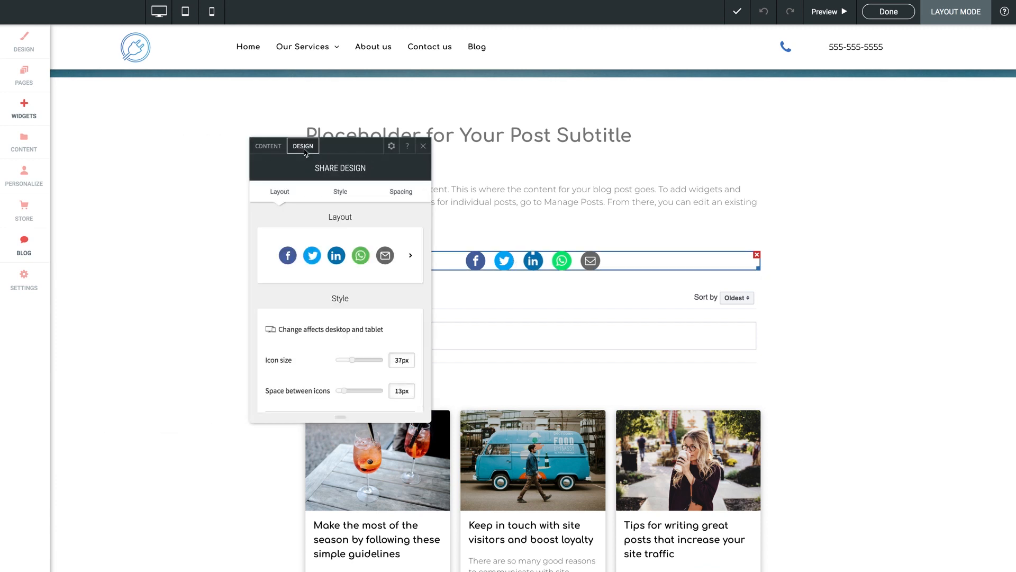
click(410, 255)
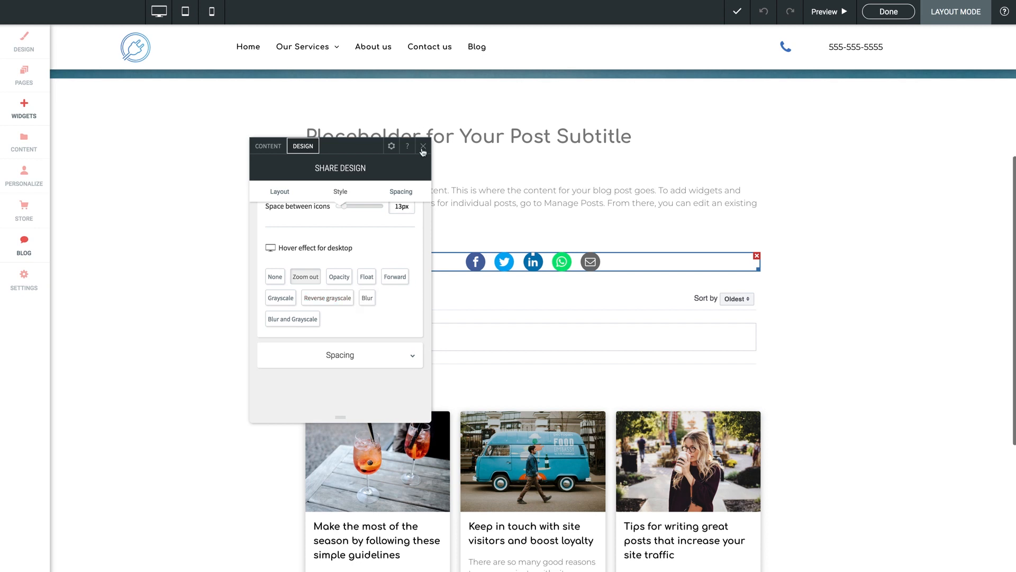
click(422, 146)
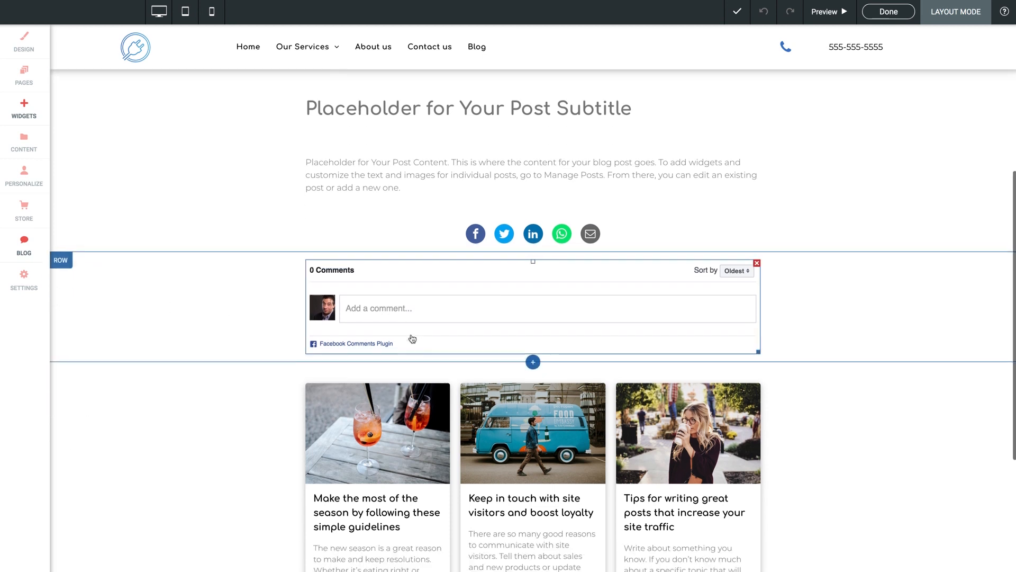
Step: Bring the All Posts list below the comments into view with its Content settings
scroll(down, 3)
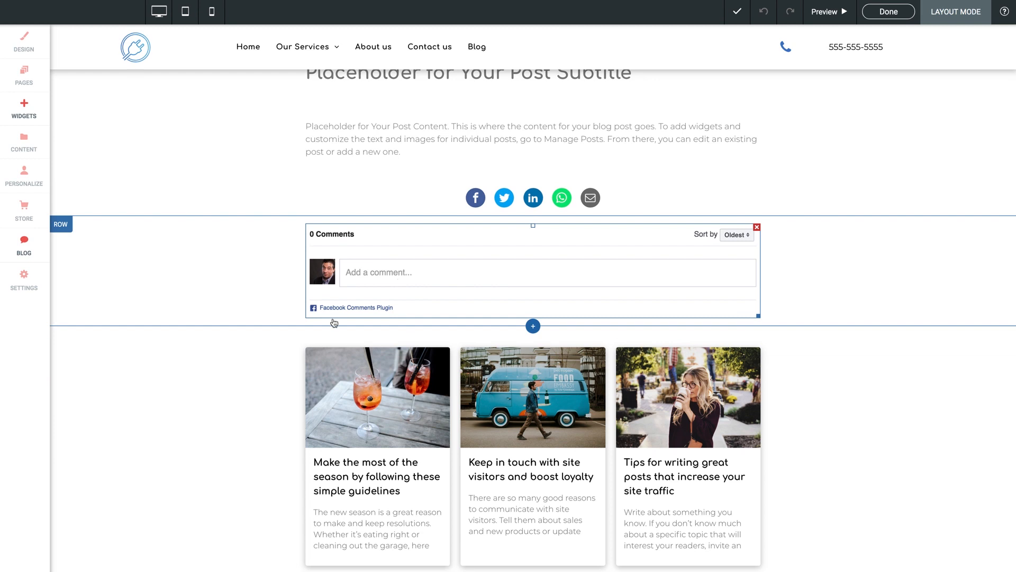
scroll(down, 3)
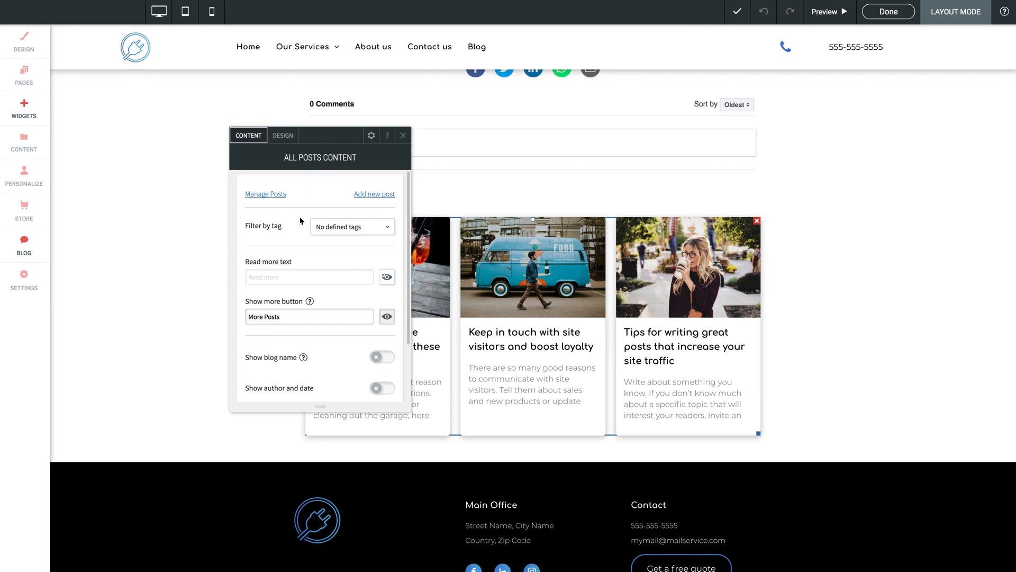
Step: Review the All Posts widget's Design options such as layout counts and image height
scroll(down, 3)
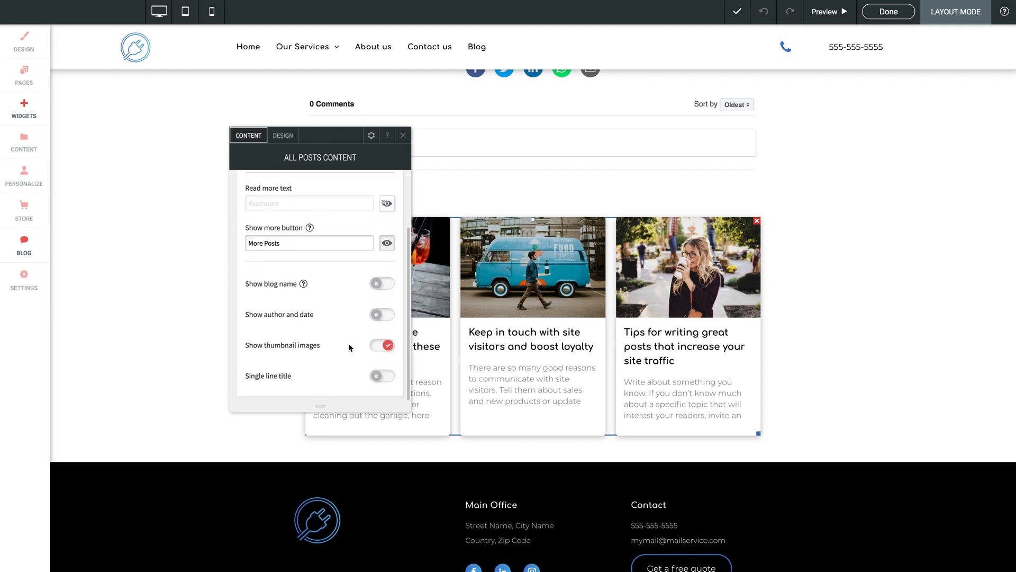
click(282, 134)
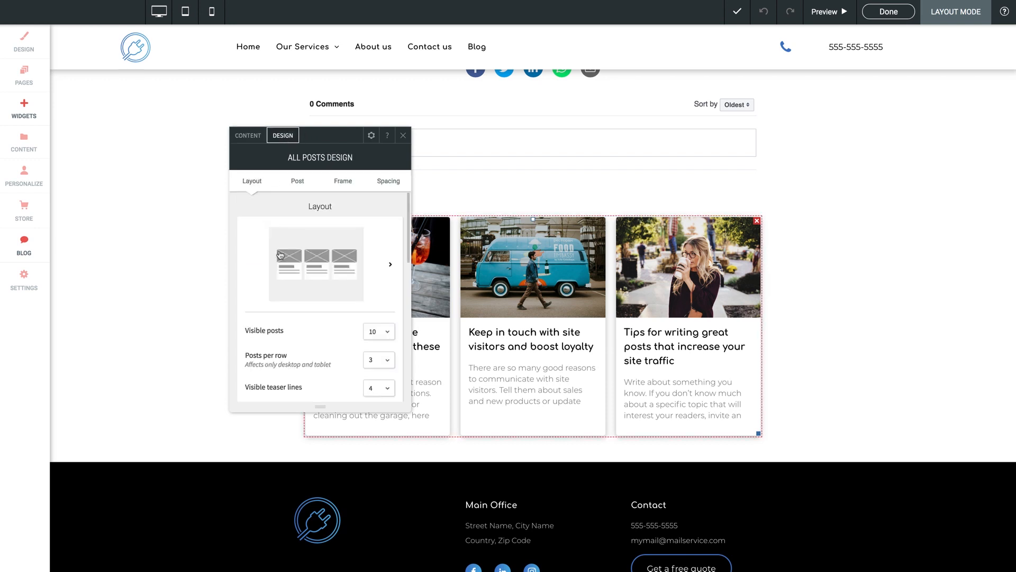
scroll(up, 3)
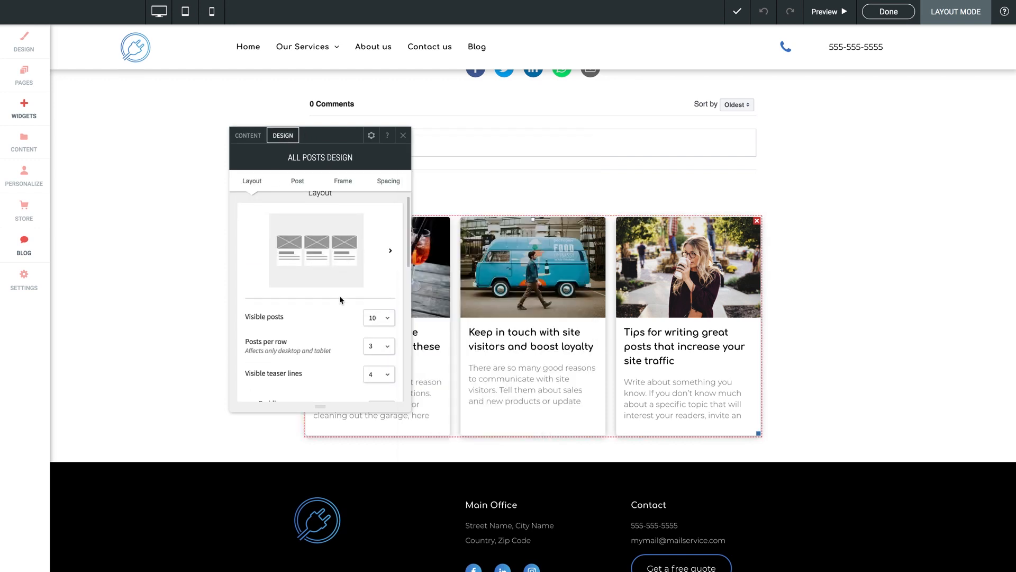
scroll(down, 3)
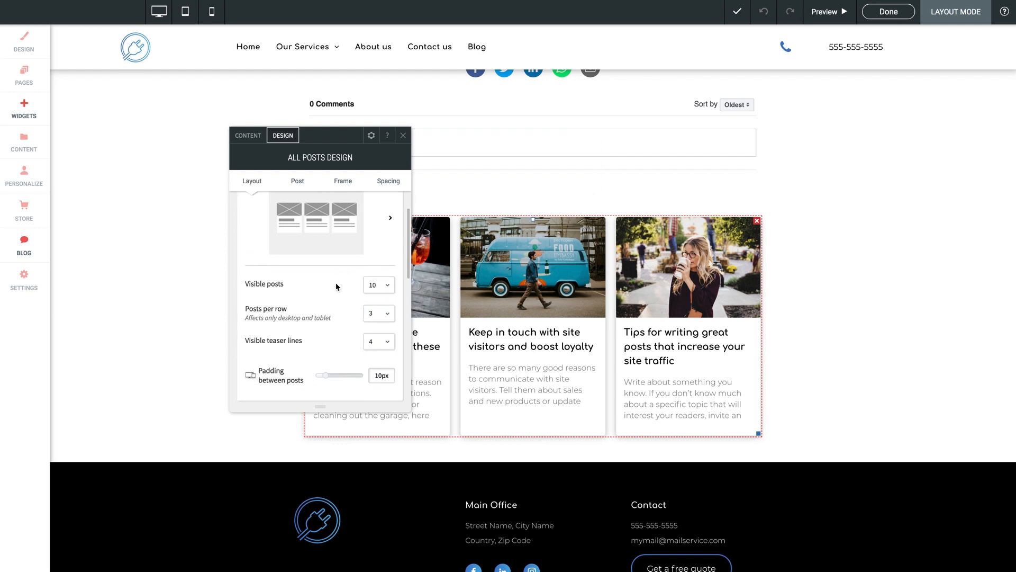
scroll(down, 3)
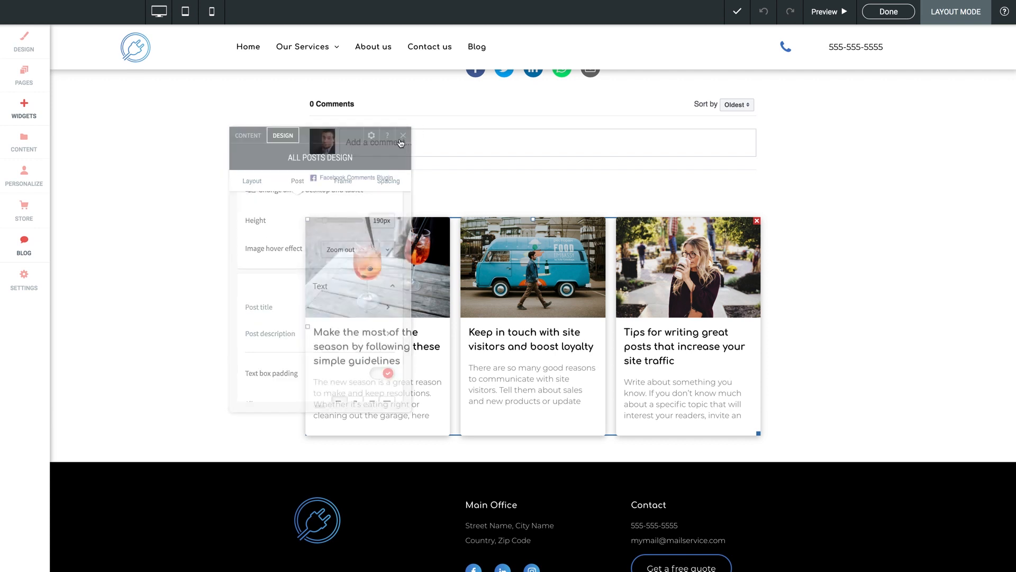
Step: Close the post list settings and open the season guidelines post via Manage Posts
click(403, 134)
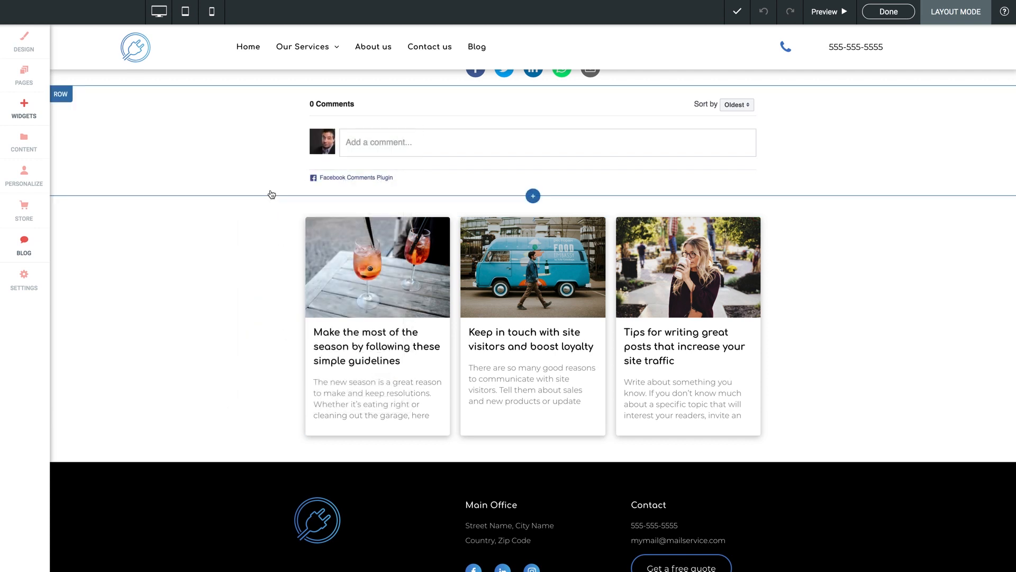
click(24, 106)
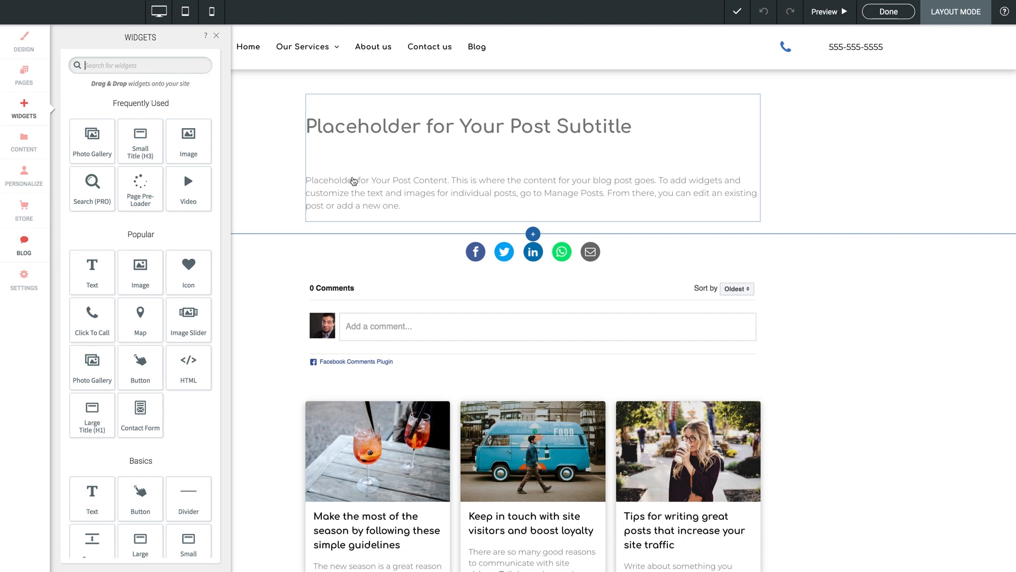
mouse_move(174, 247)
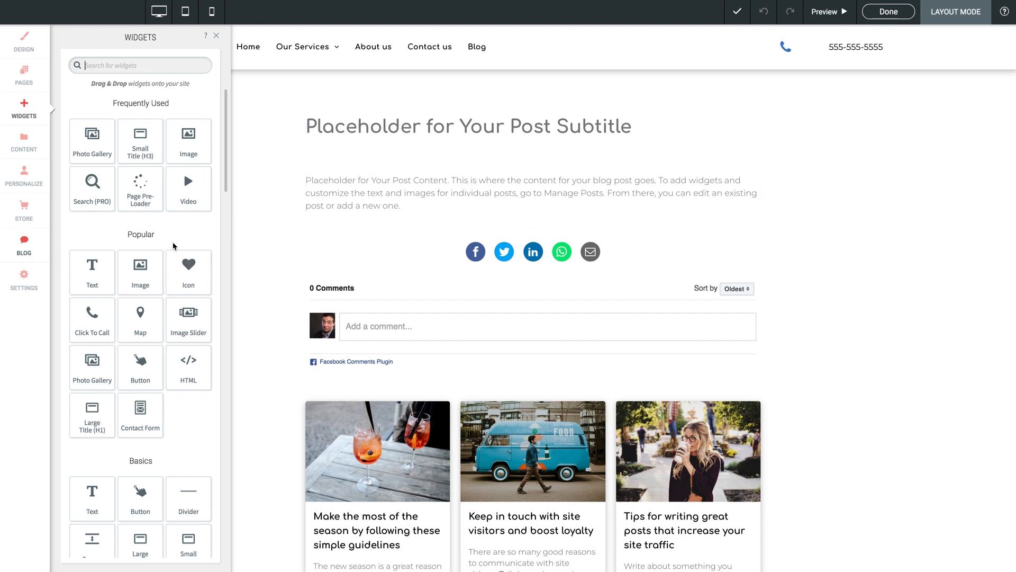
scroll(down, 3)
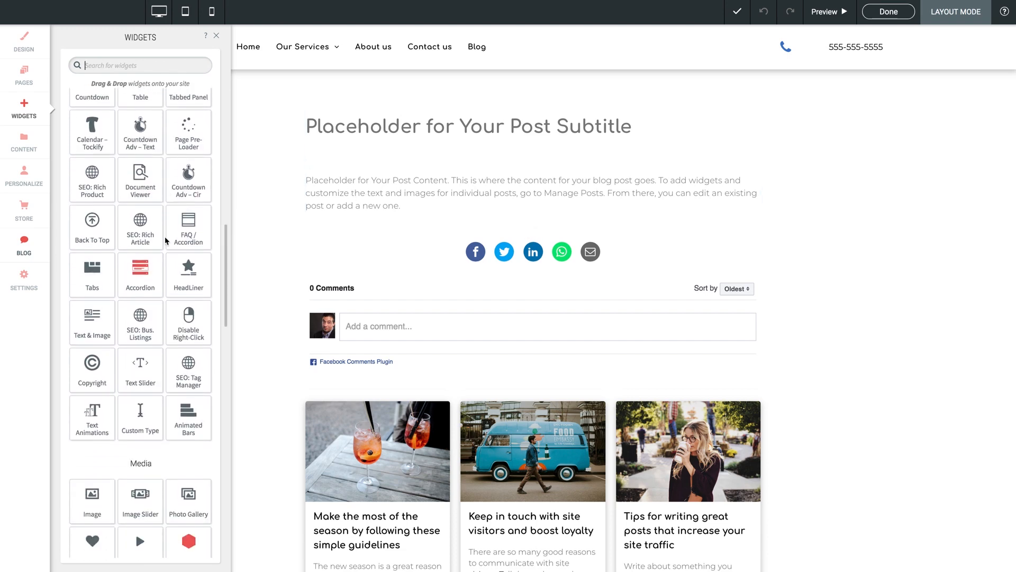
scroll(down, 3)
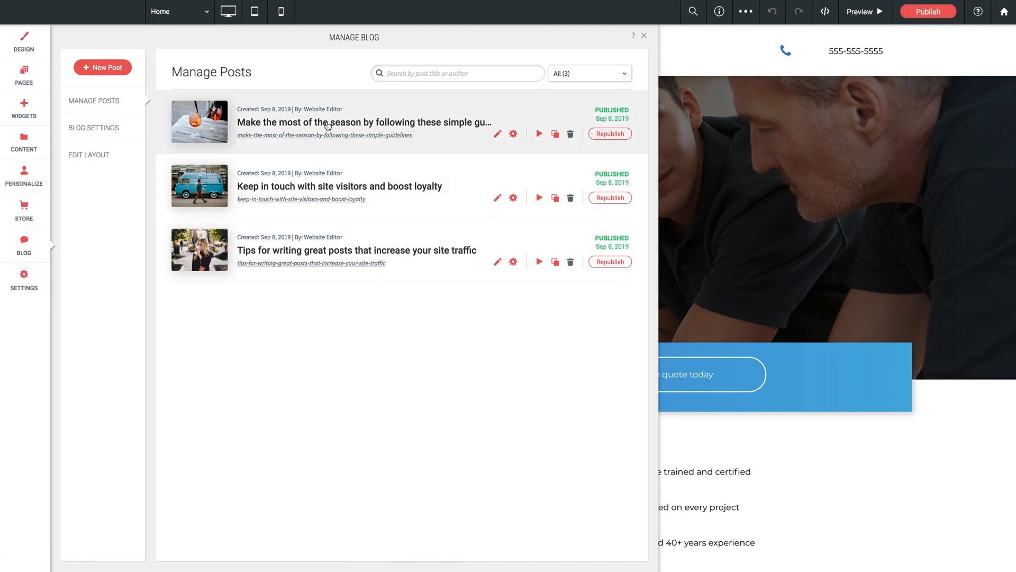
click(497, 134)
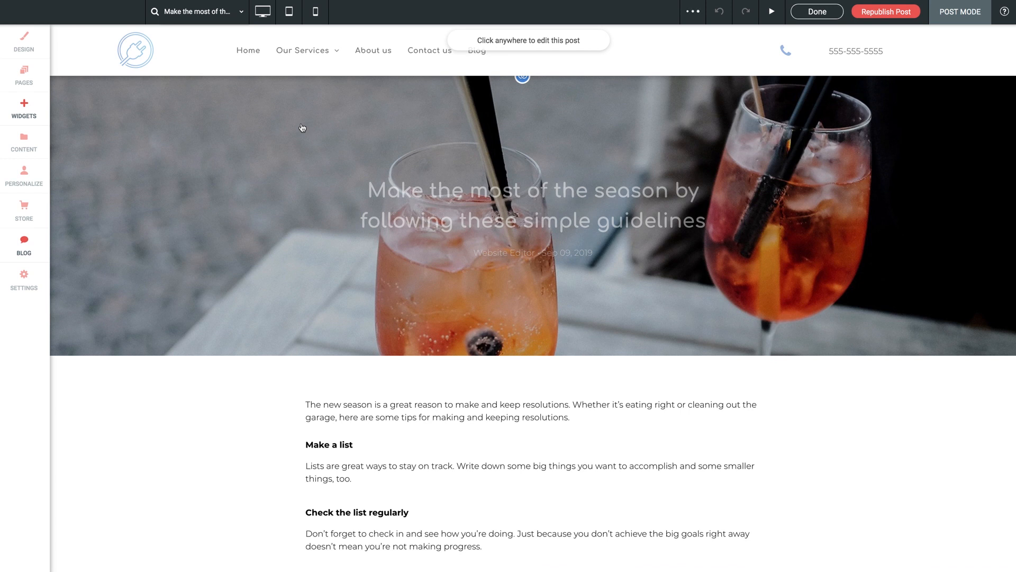
click(693, 11)
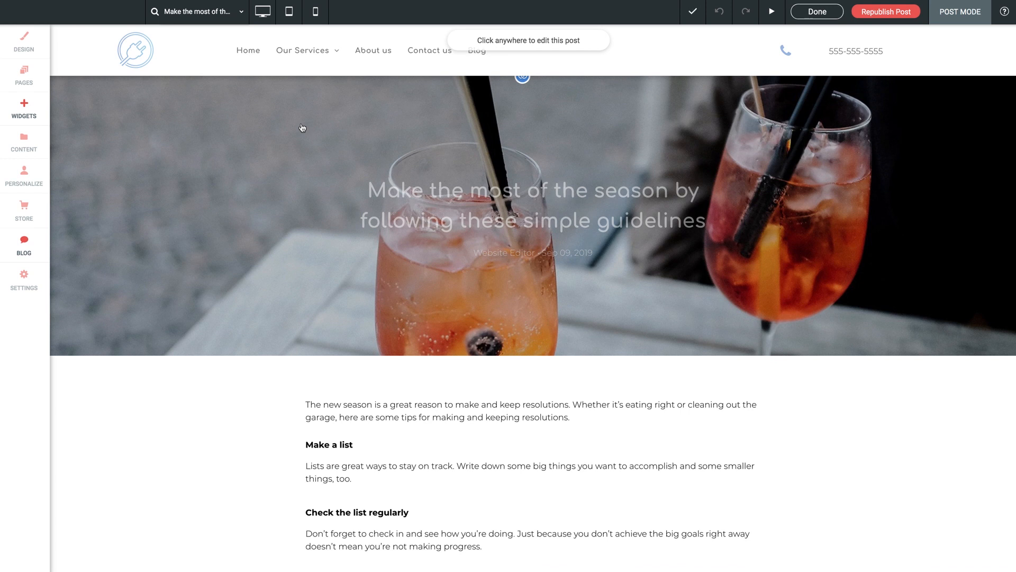
mouse_move(445, 125)
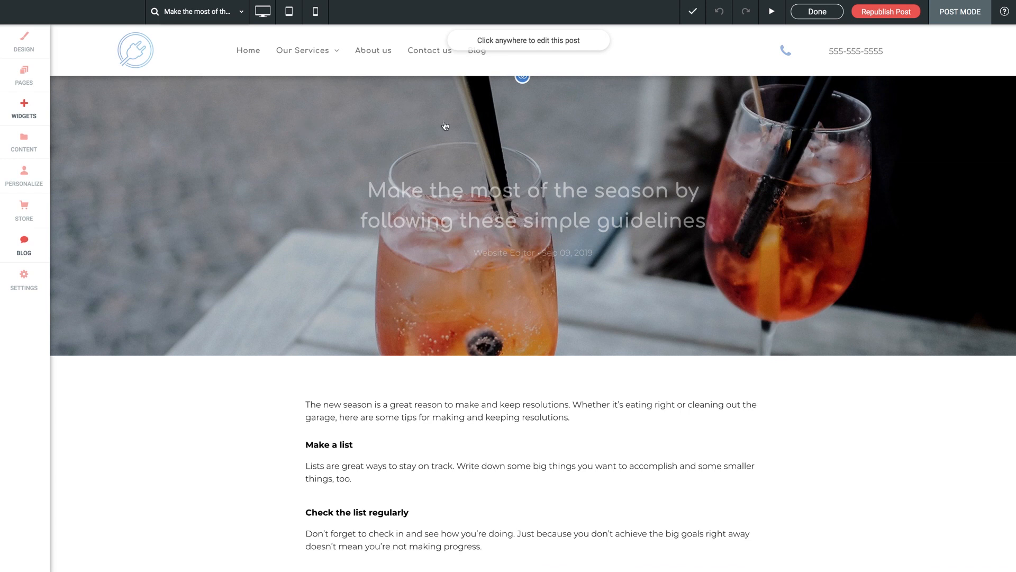
mouse_move(431, 157)
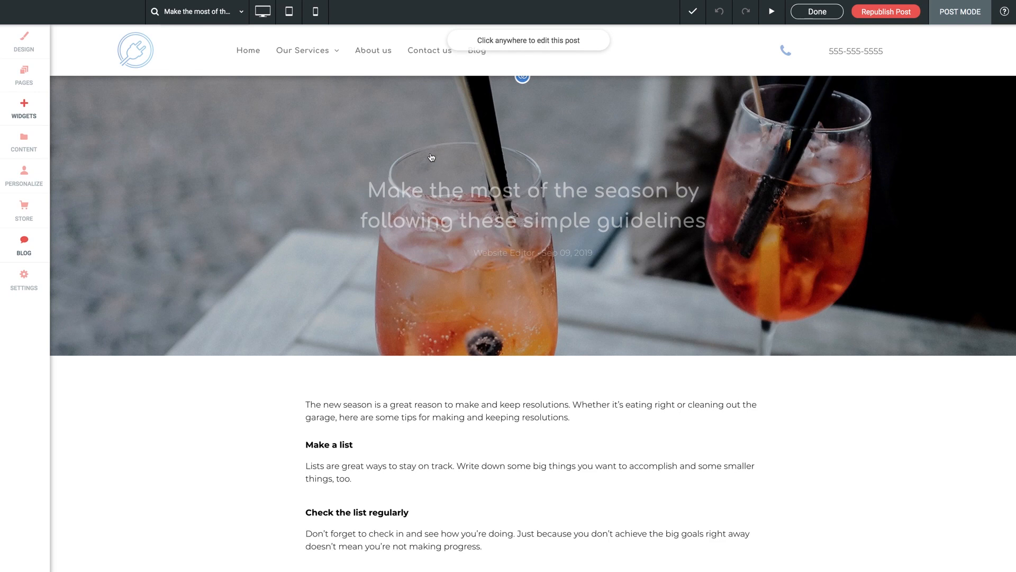
scroll(down, 3)
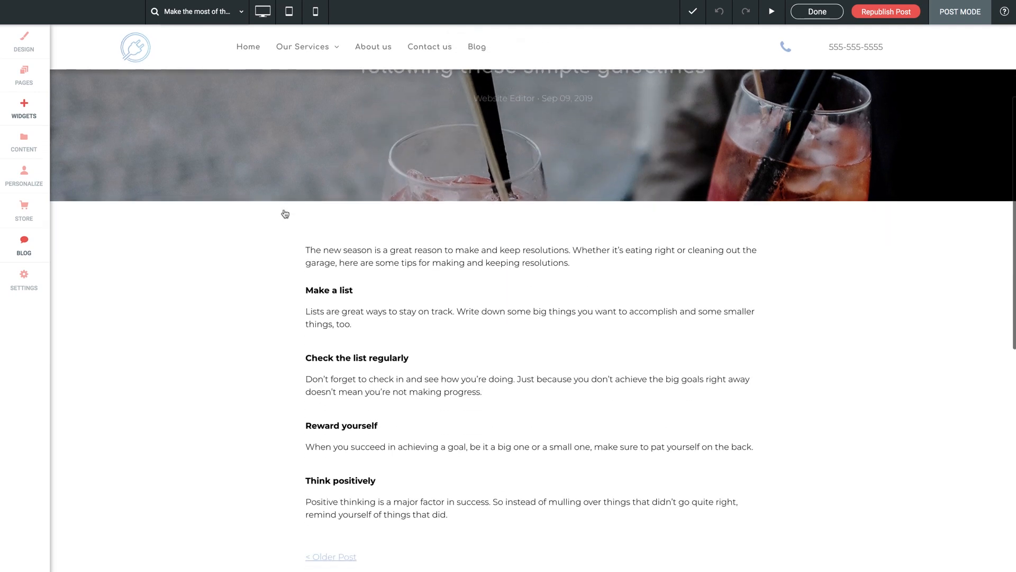
scroll(up, 3)
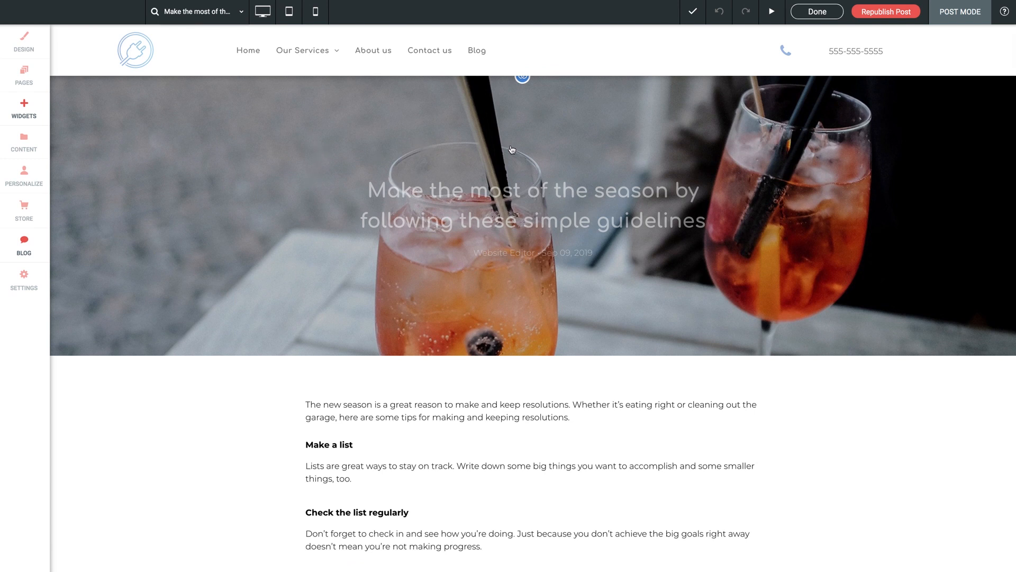
mouse_move(809, 173)
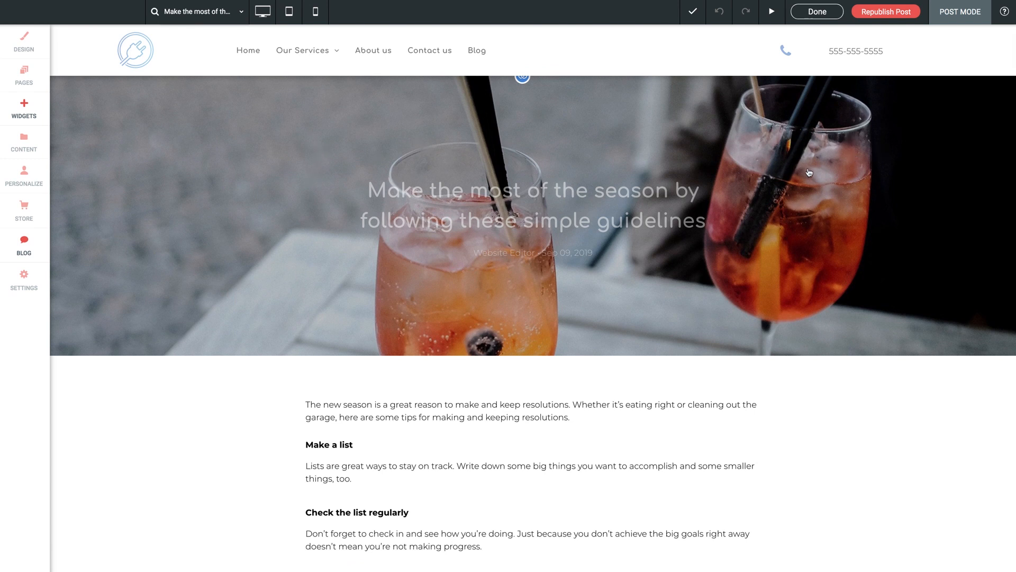
mouse_move(204, 372)
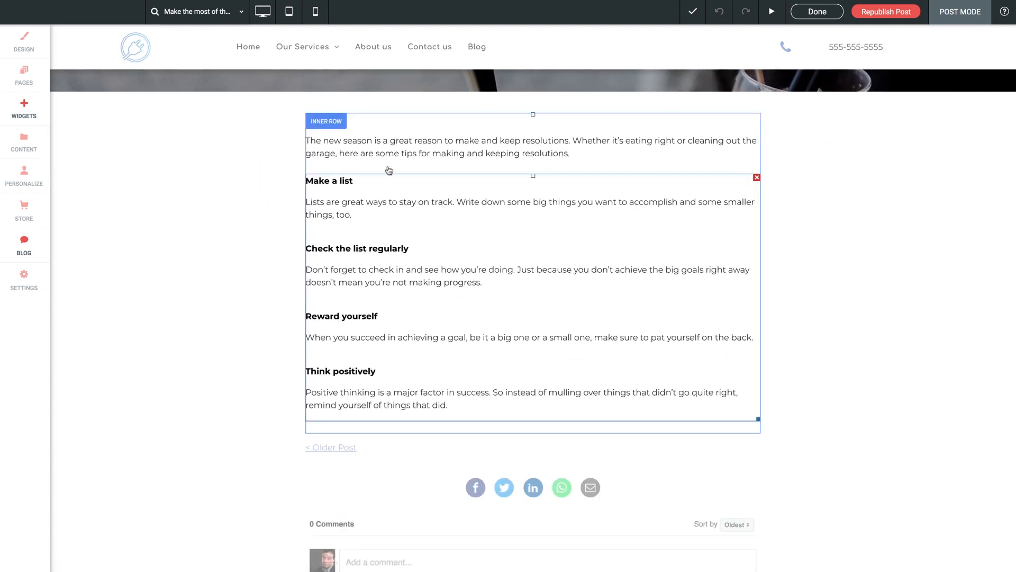
mouse_move(392, 210)
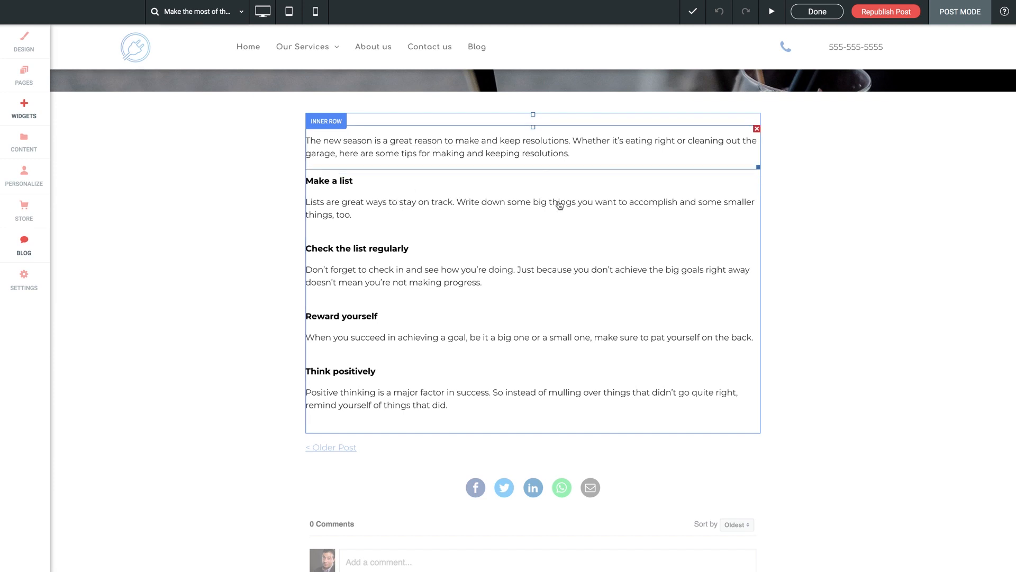
mouse_move(539, 158)
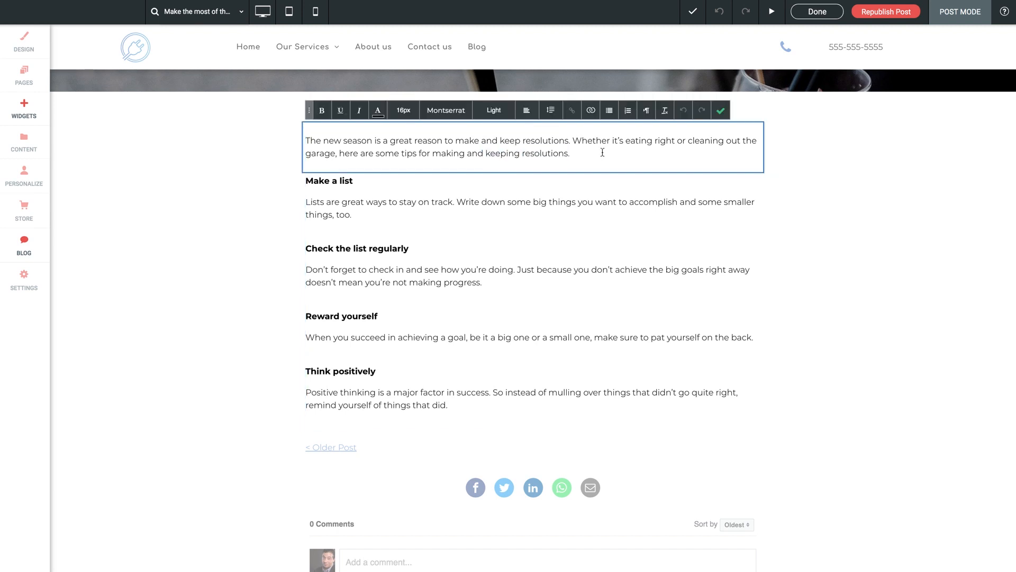
Step: Append "That's it!" to the intro paragraph and confirm the text edit
text(That's it!)
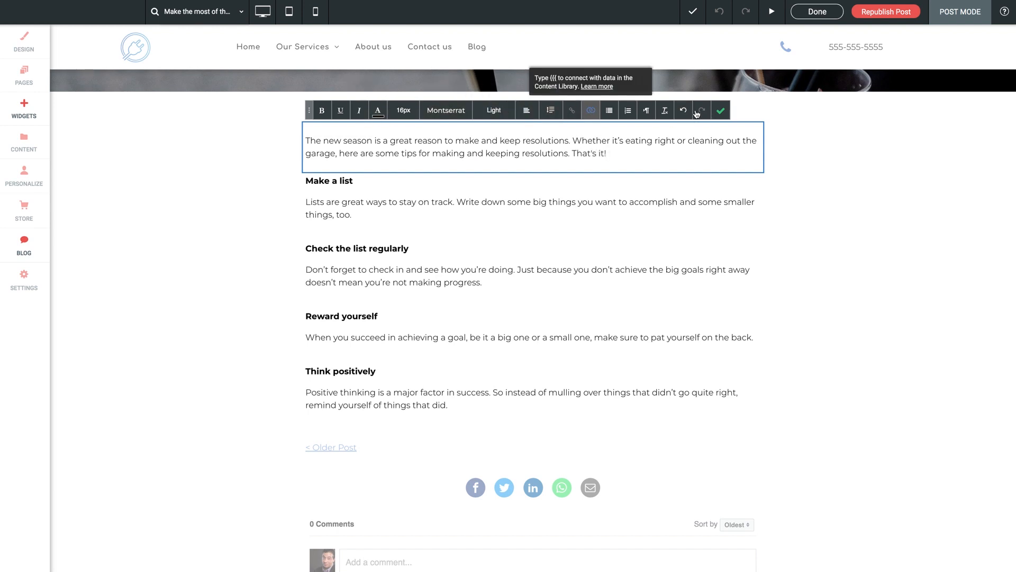
click(720, 109)
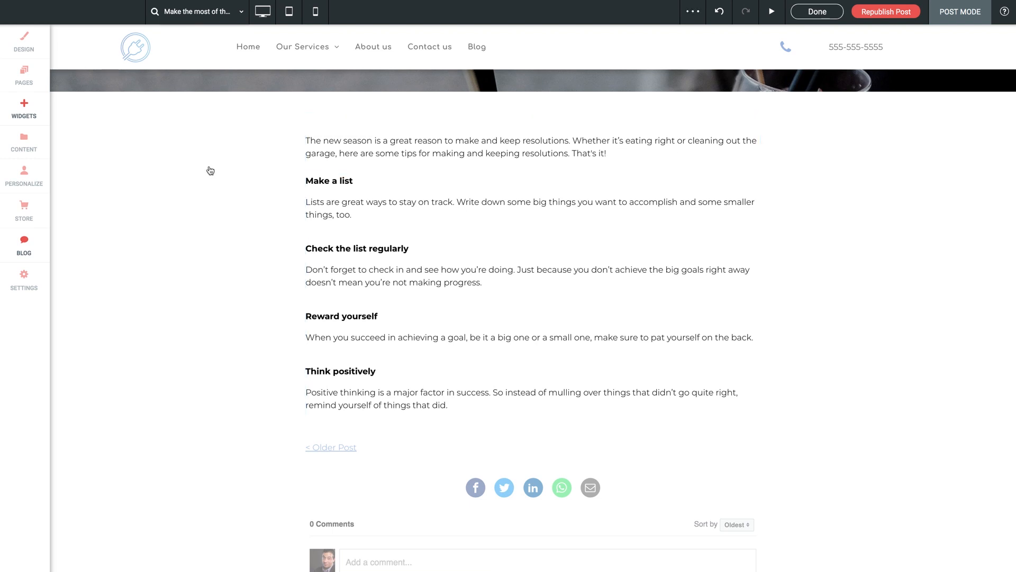
Step: Insert an image widget below the intro and select the workers-with-boxes photo
click(24, 108)
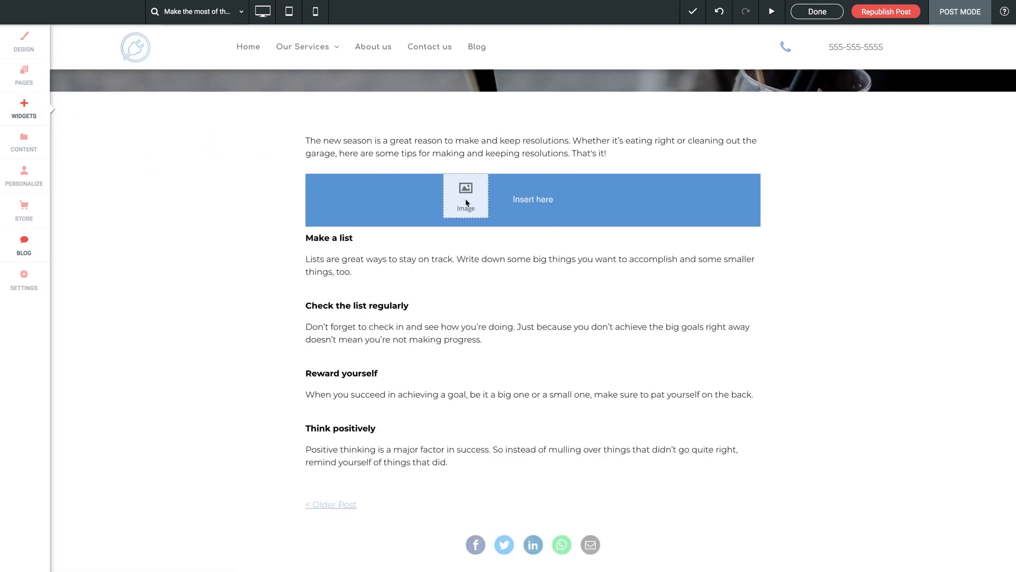
click(466, 195)
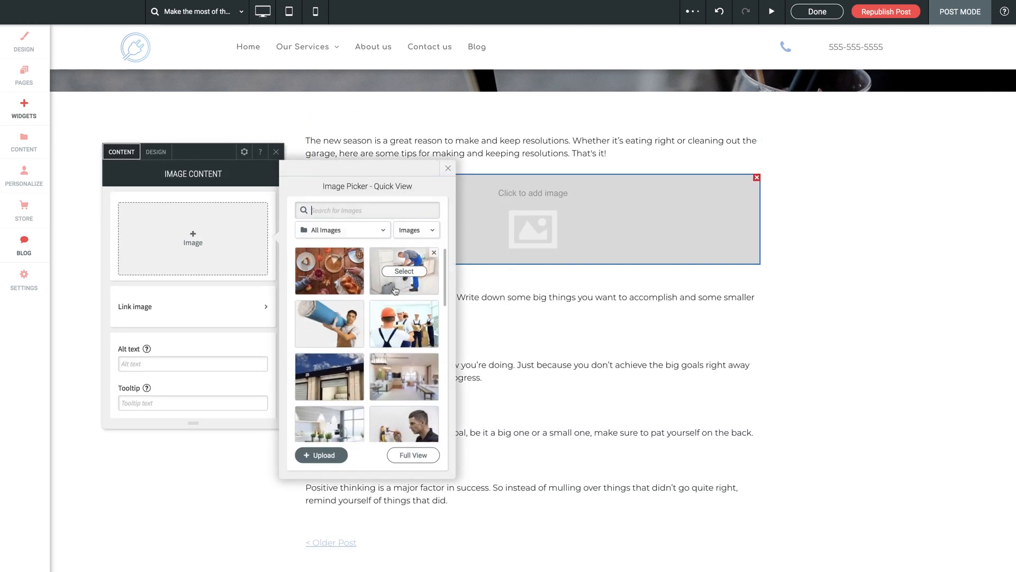
scroll(down, 3)
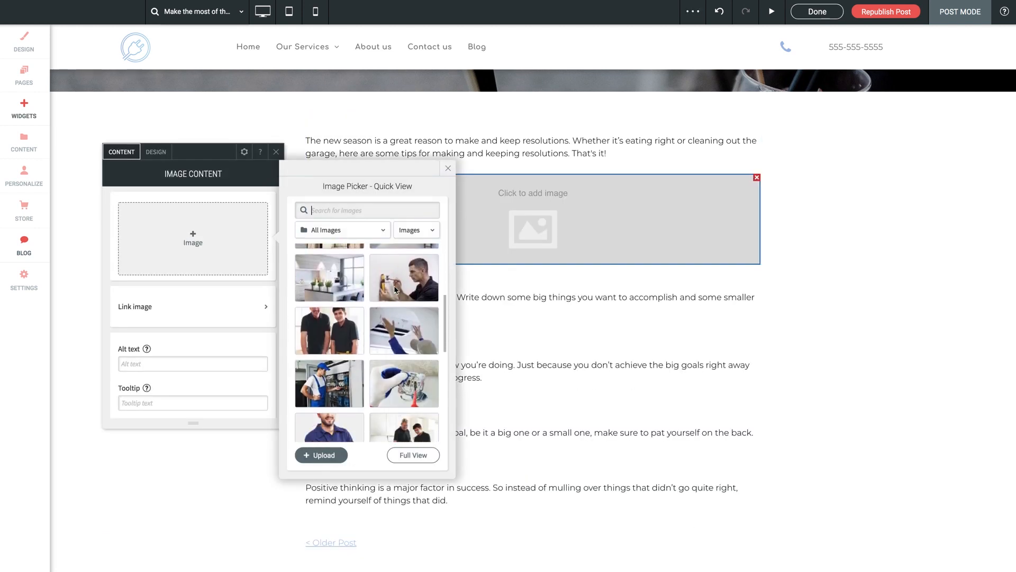
scroll(up, 3)
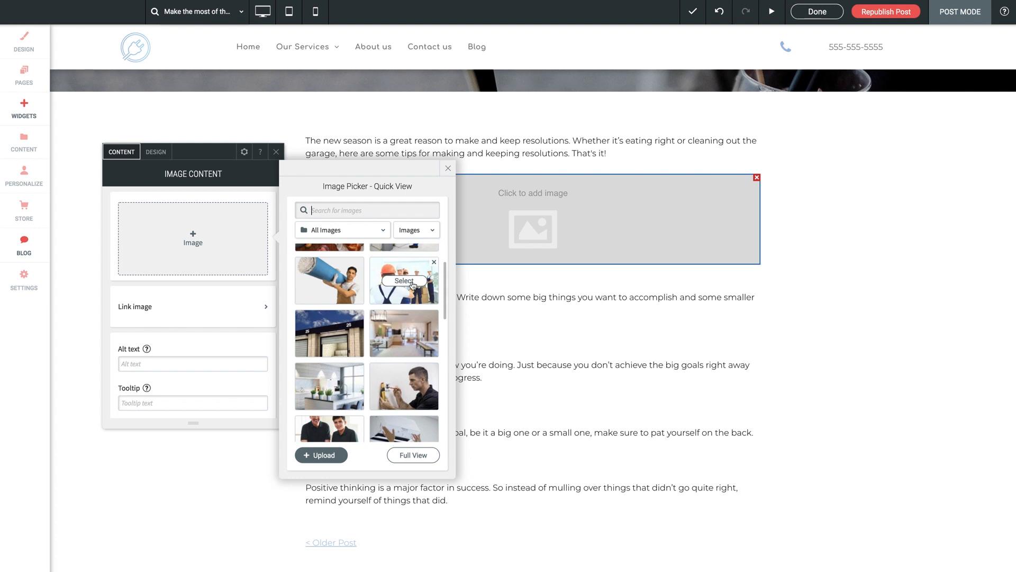
click(403, 280)
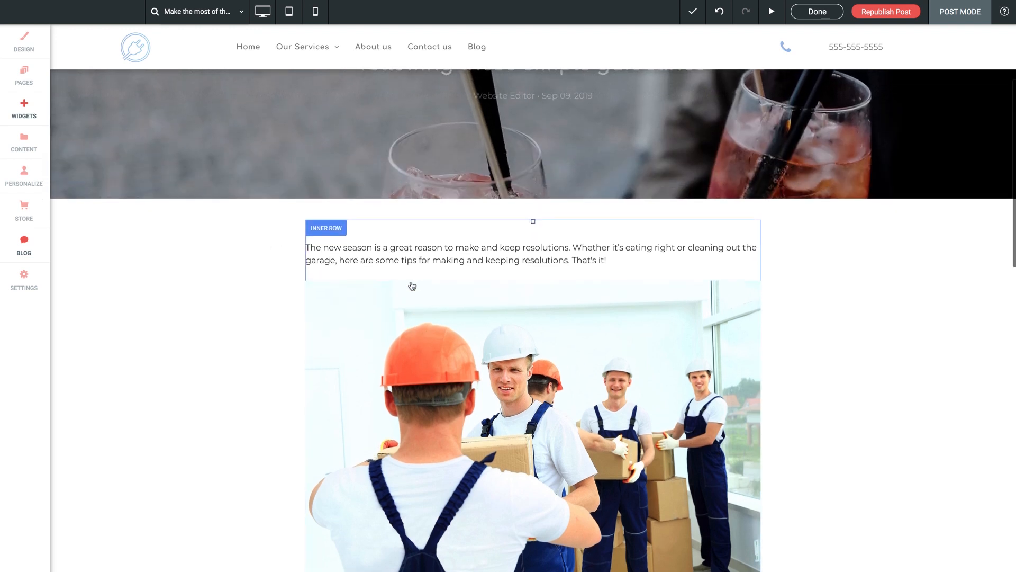
click(885, 12)
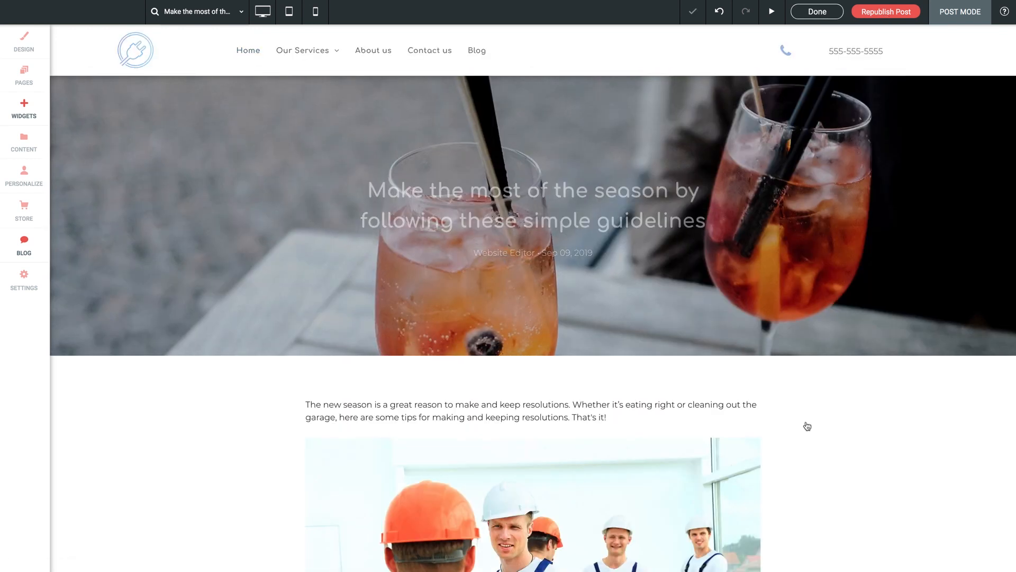
scroll(down, 3)
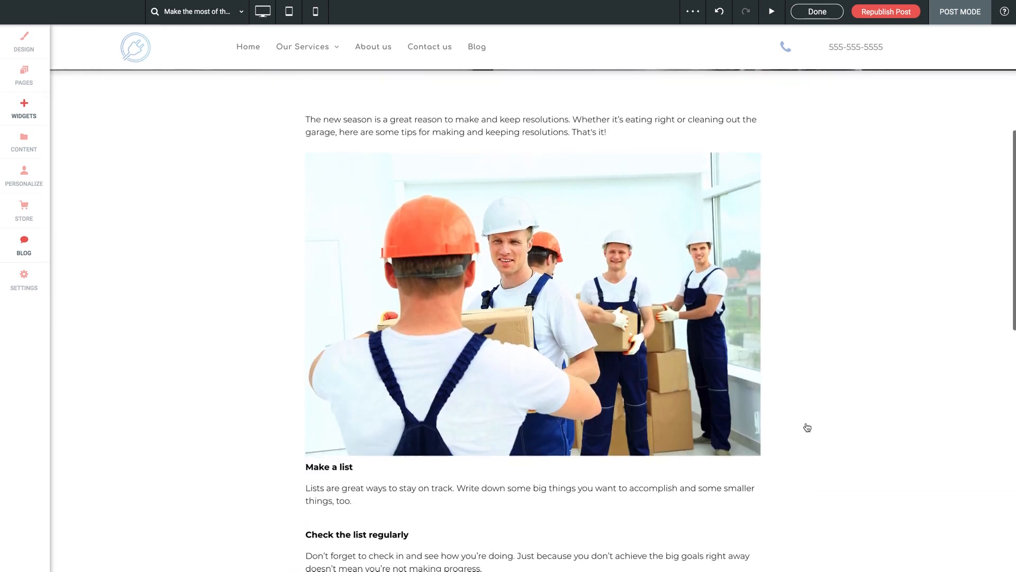
scroll(up, 3)
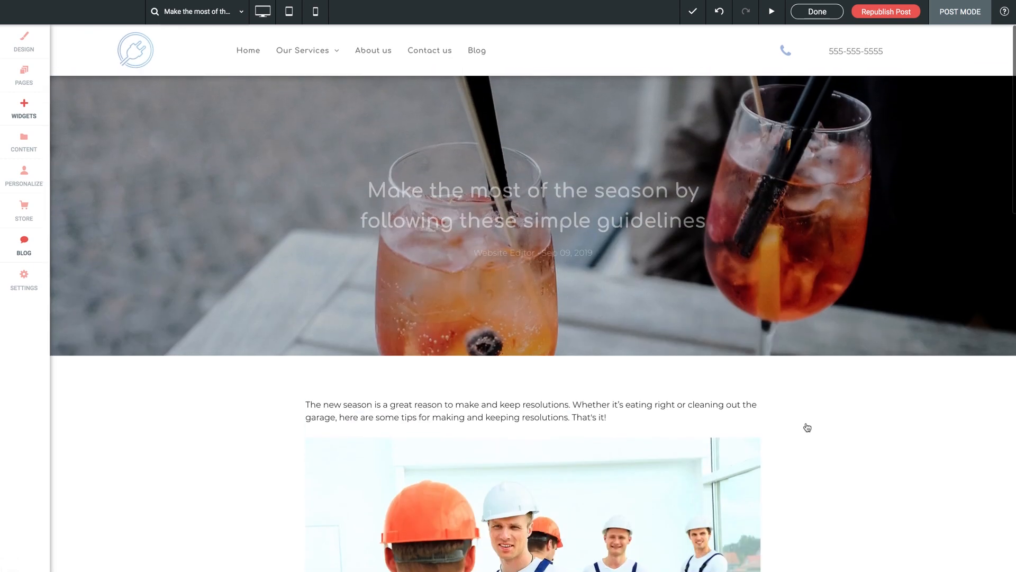
Step: Start a New Post from the Blog panel's post list
click(24, 245)
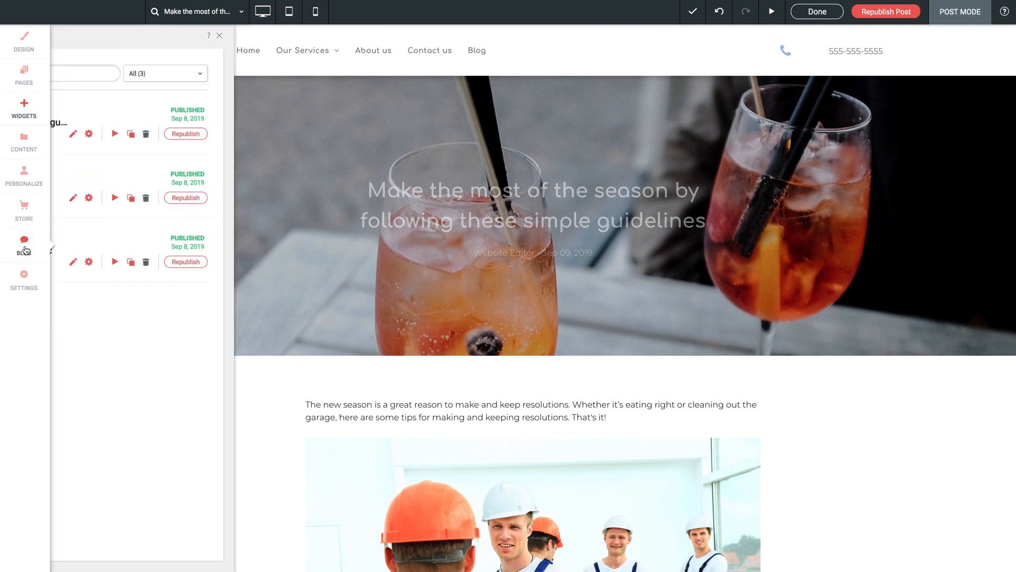
click(23, 245)
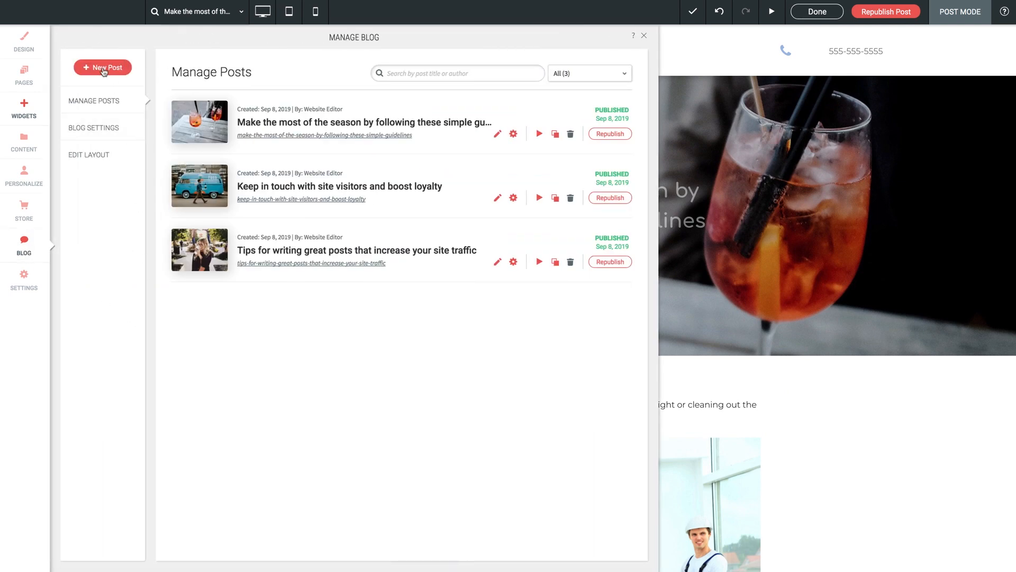
click(103, 67)
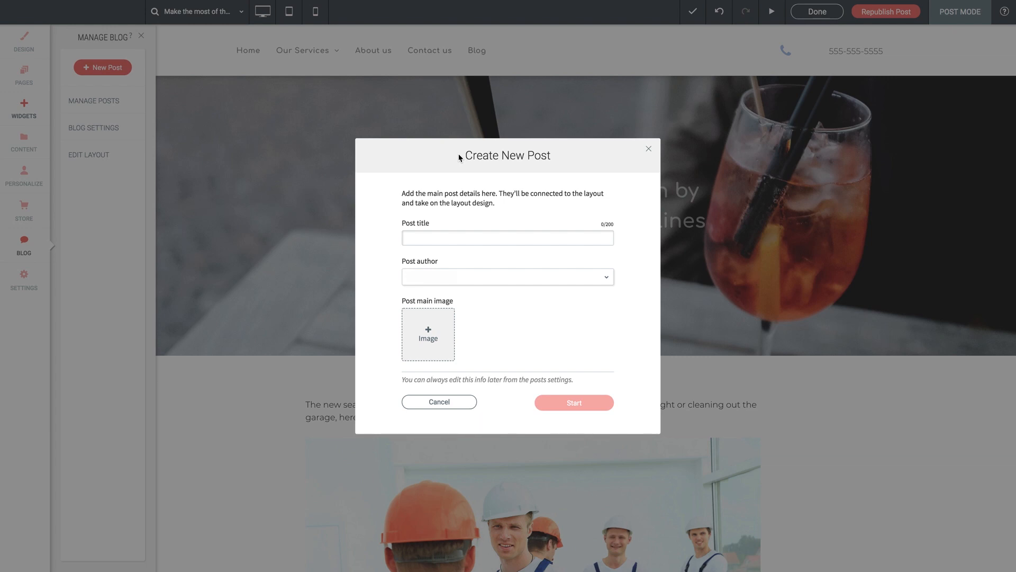
mouse_move(436, 227)
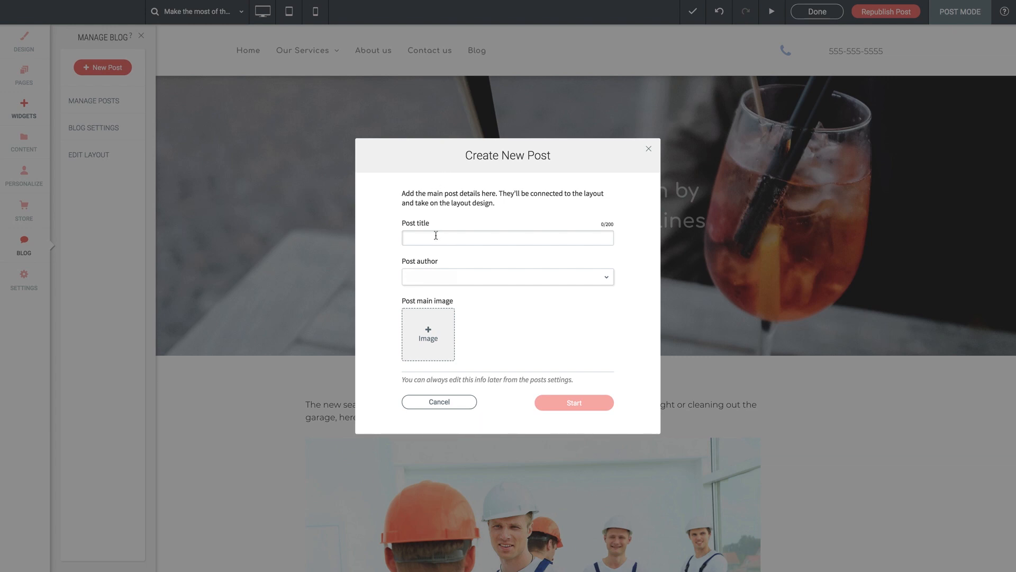
Step: Title the post 'Top 10 DIY Hacks for the Holidays' with author Website Editor
text(Top 10)
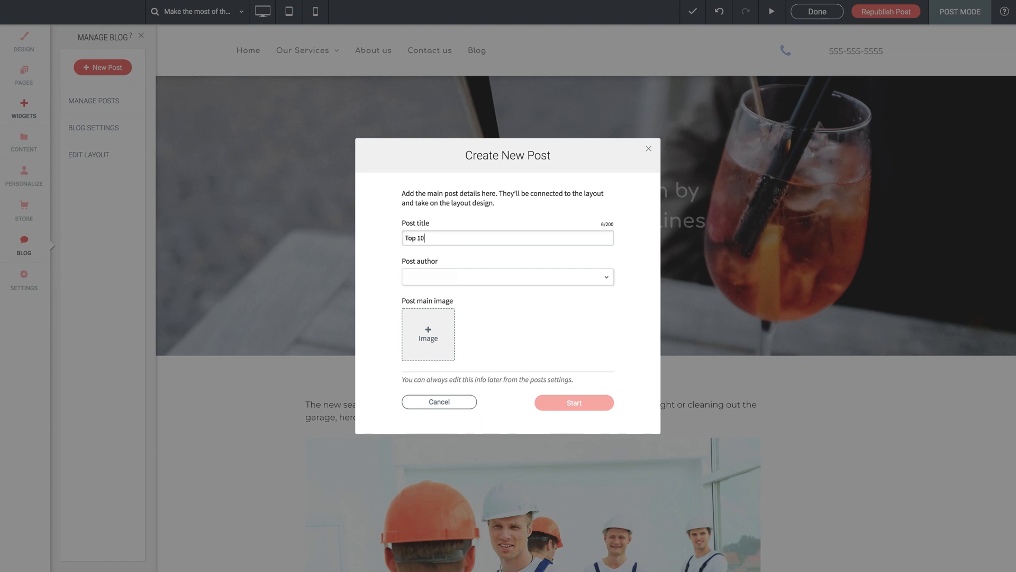
text(DIY Hacks)
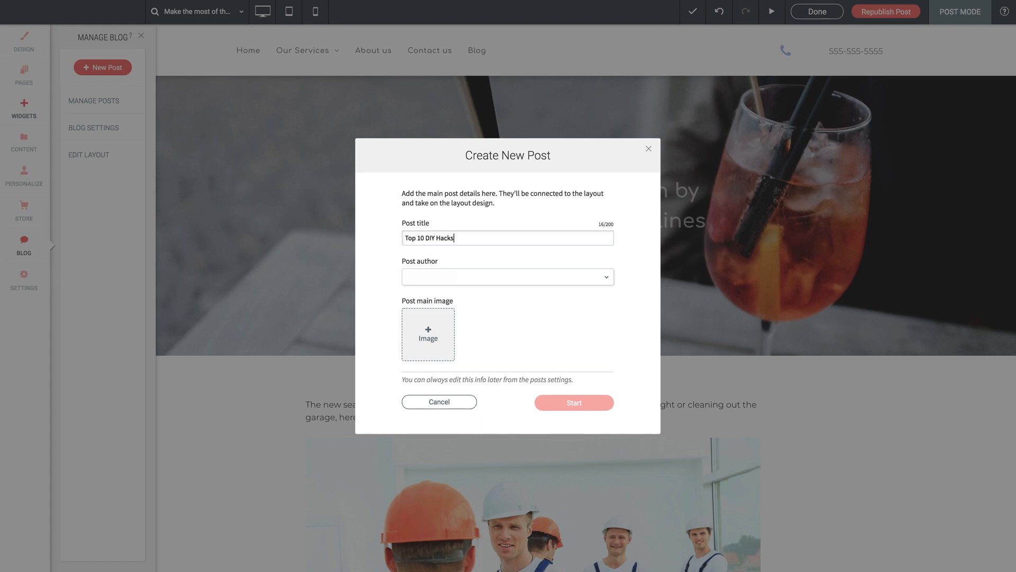
text(for the Hol)
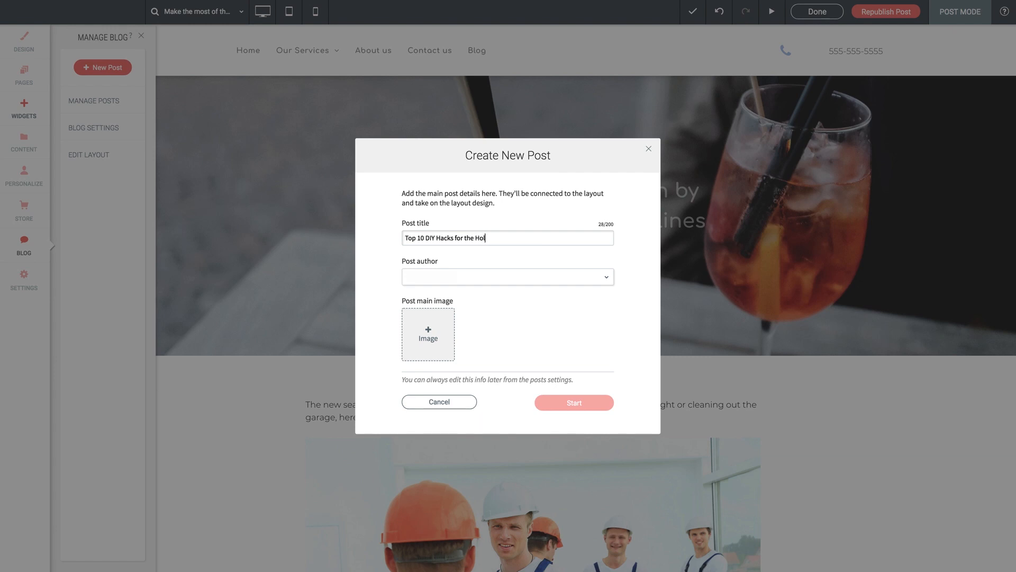
text(idays)
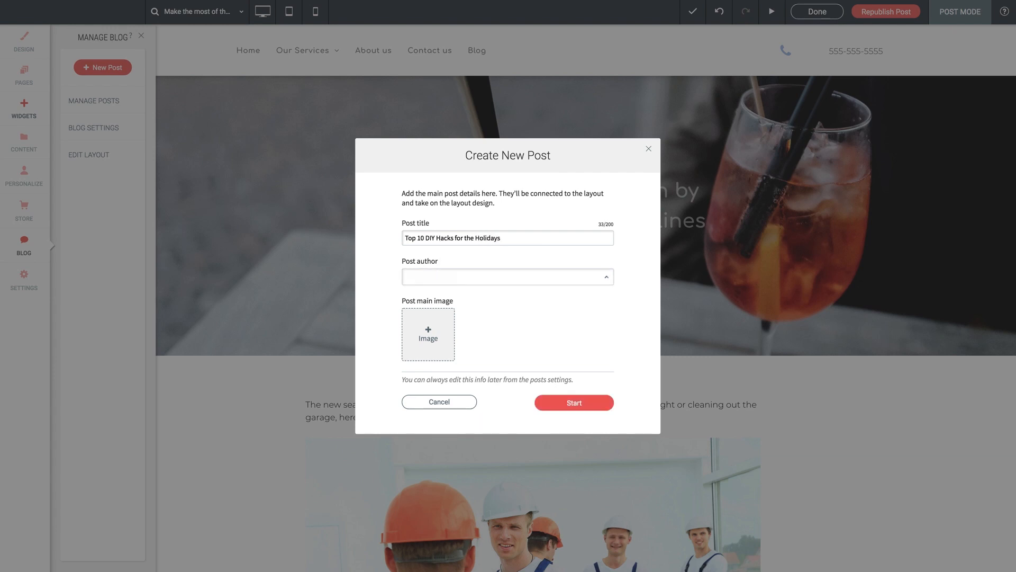
text(Website Editor)
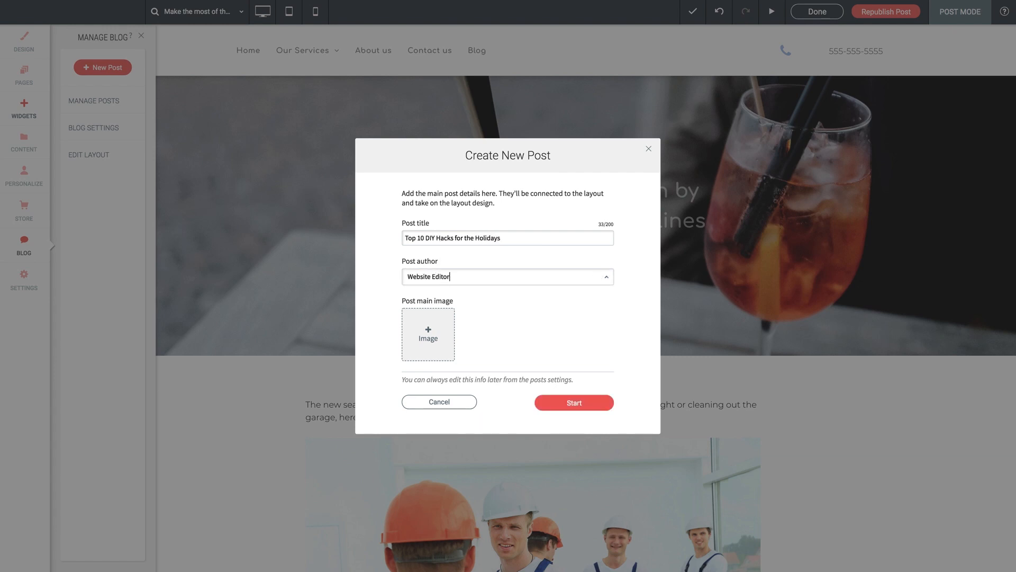
Step: Search 'thanksgiving' and set the autumn THANKFUL photo as the post's main image
click(428, 333)
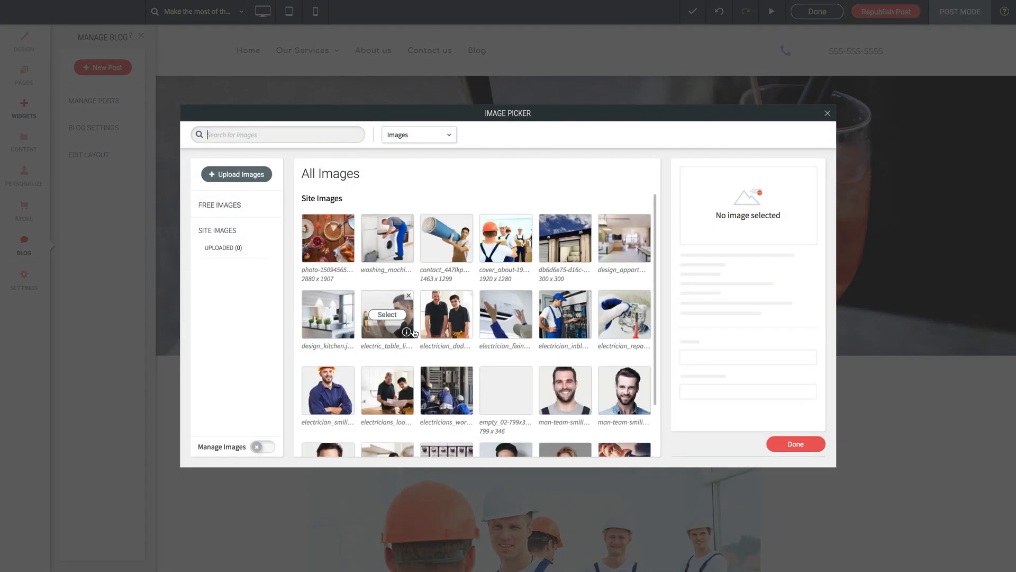
mouse_move(271, 161)
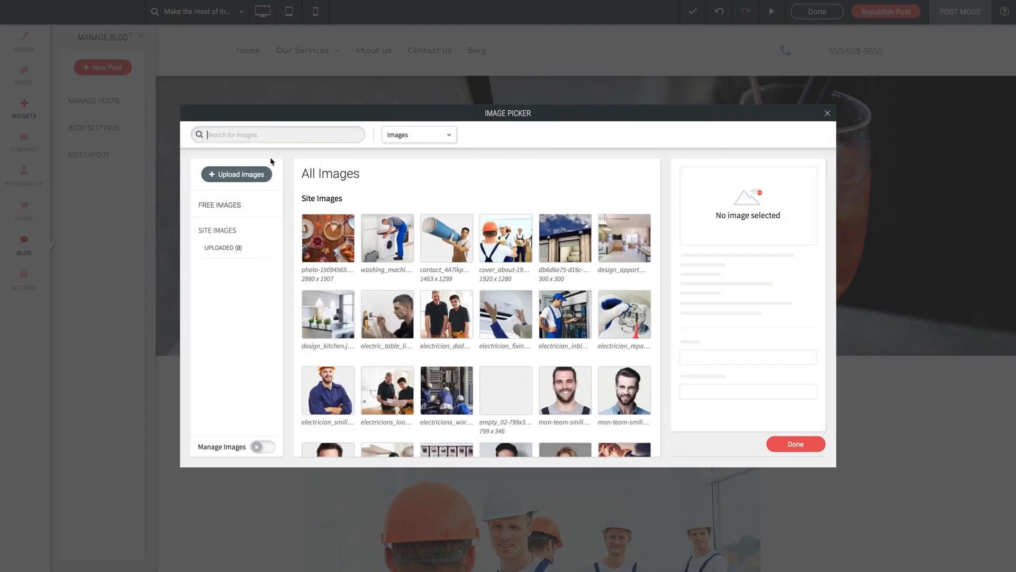
text(thanksgiving)
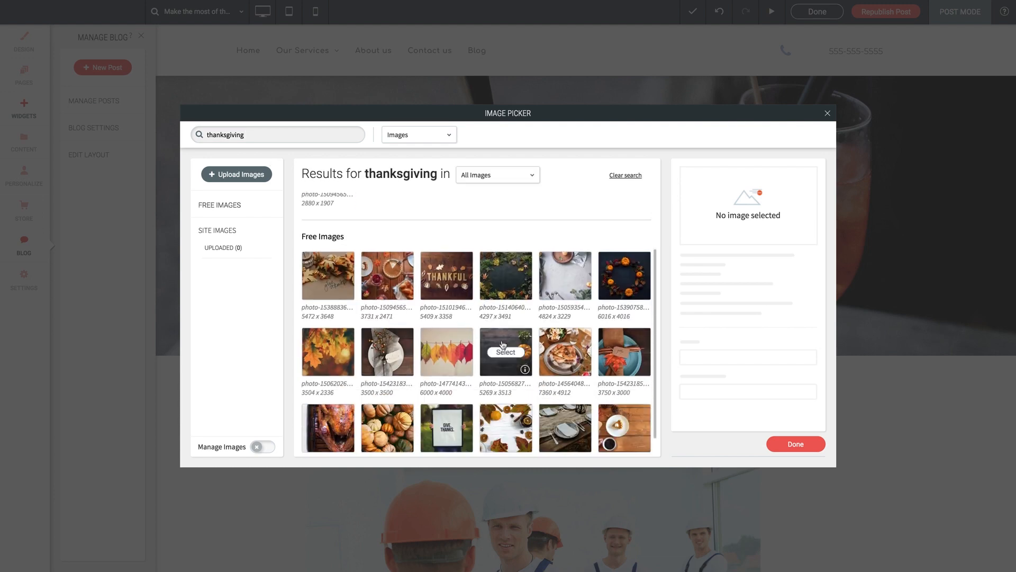
click(445, 275)
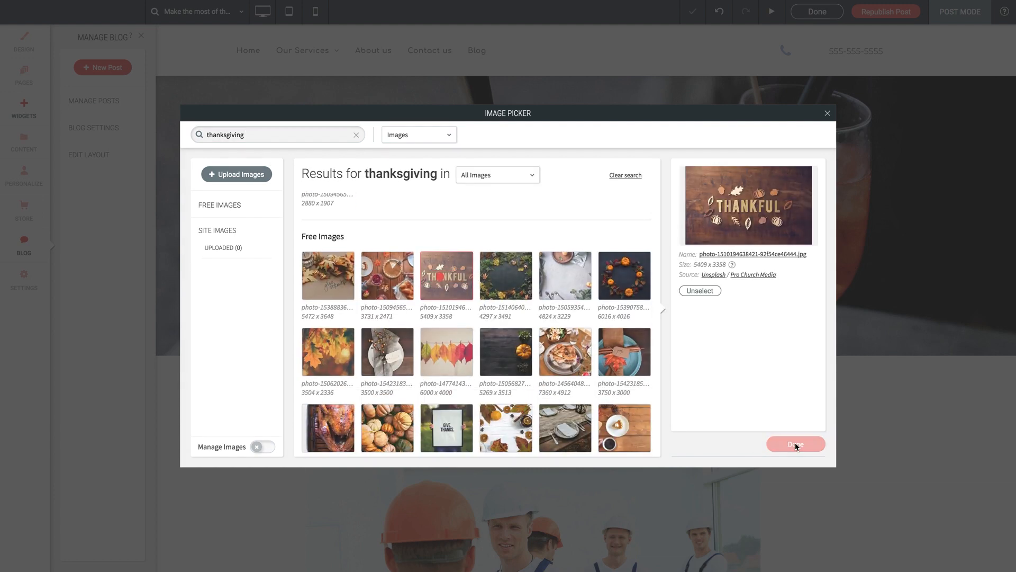
click(796, 444)
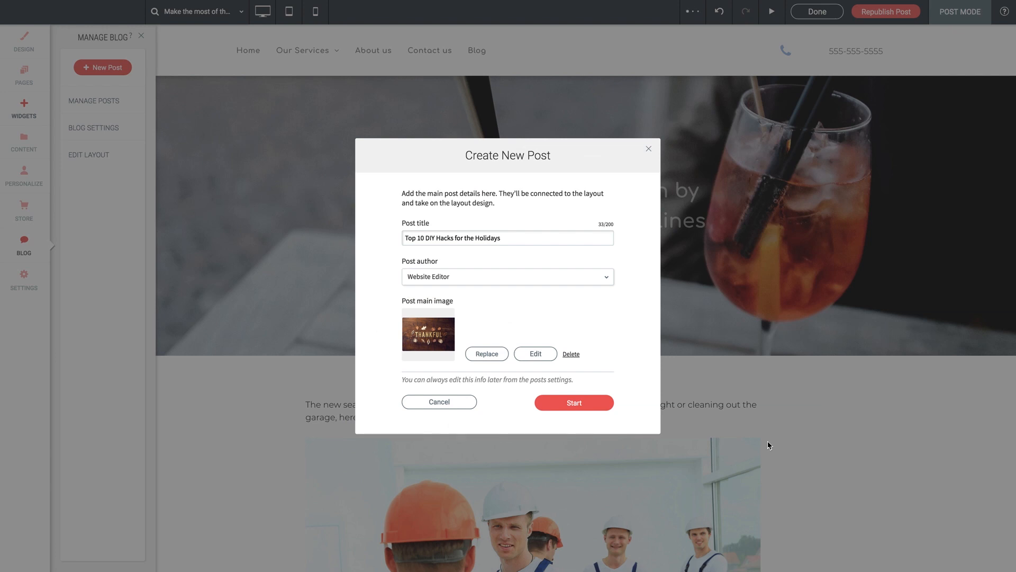
mouse_move(573, 402)
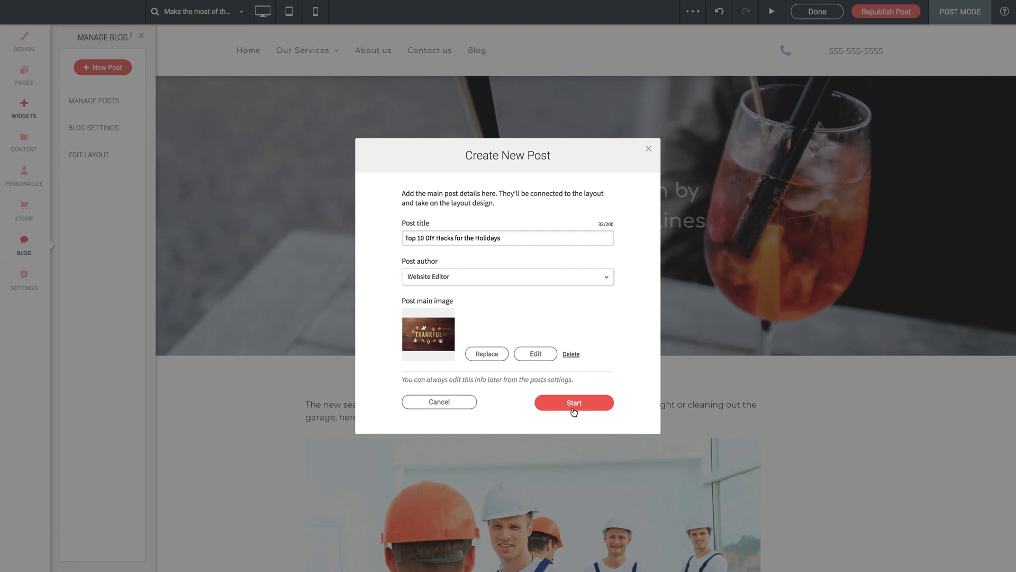
Step: Start the new post and review its template page with the THANKFUL header
click(573, 402)
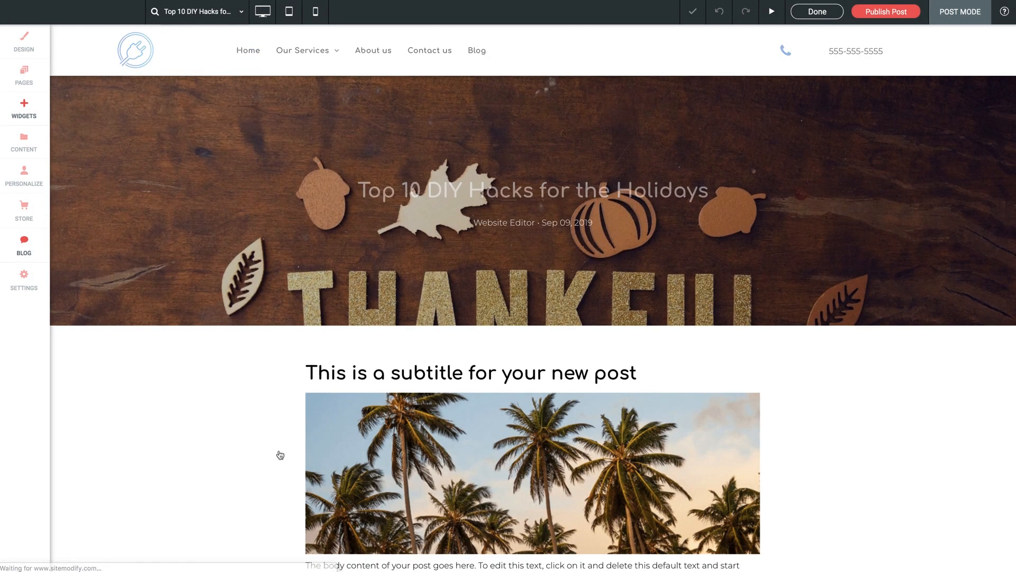
scroll(down, 3)
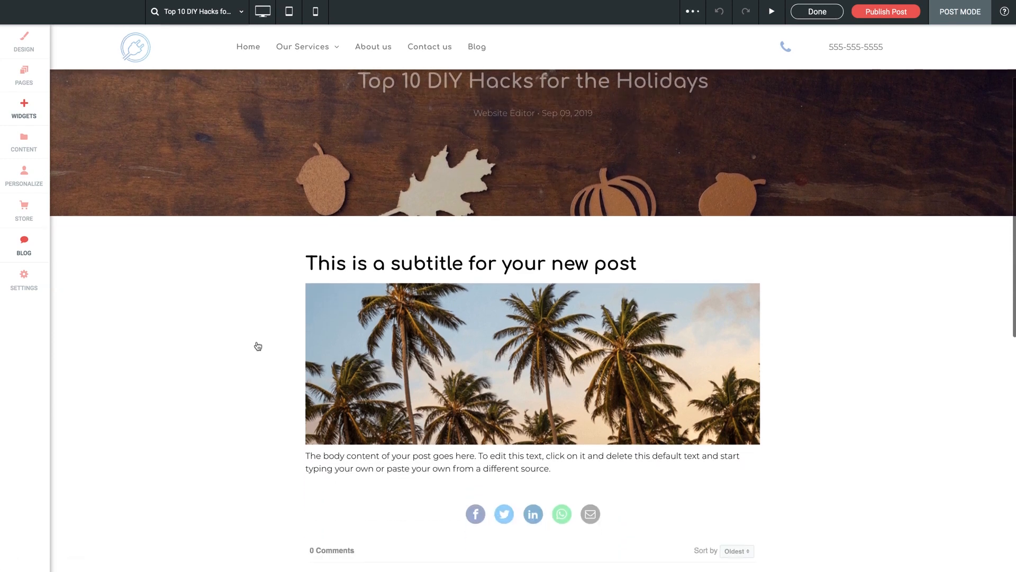
scroll(down, 3)
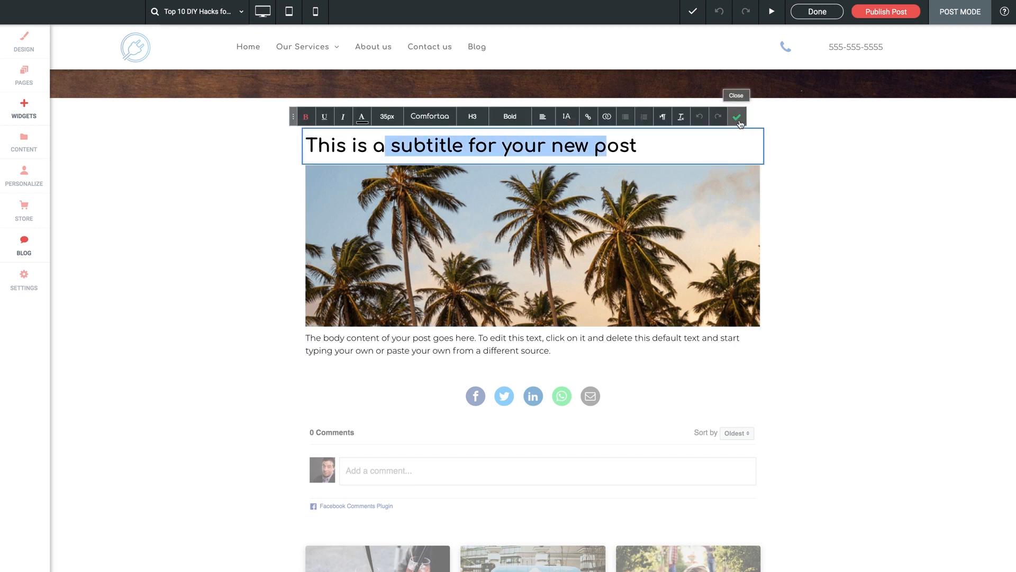
click(737, 117)
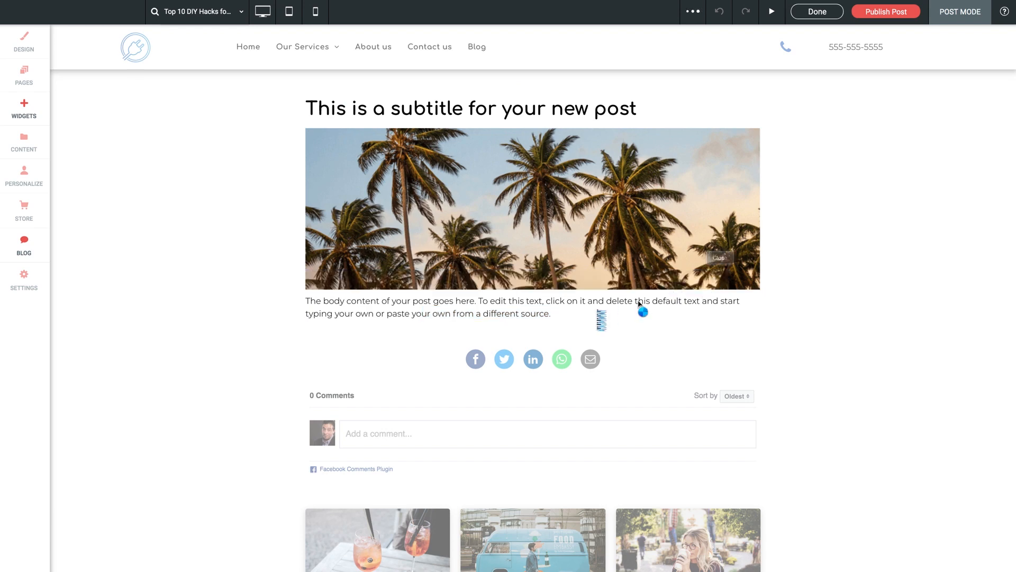
scroll(down, 3)
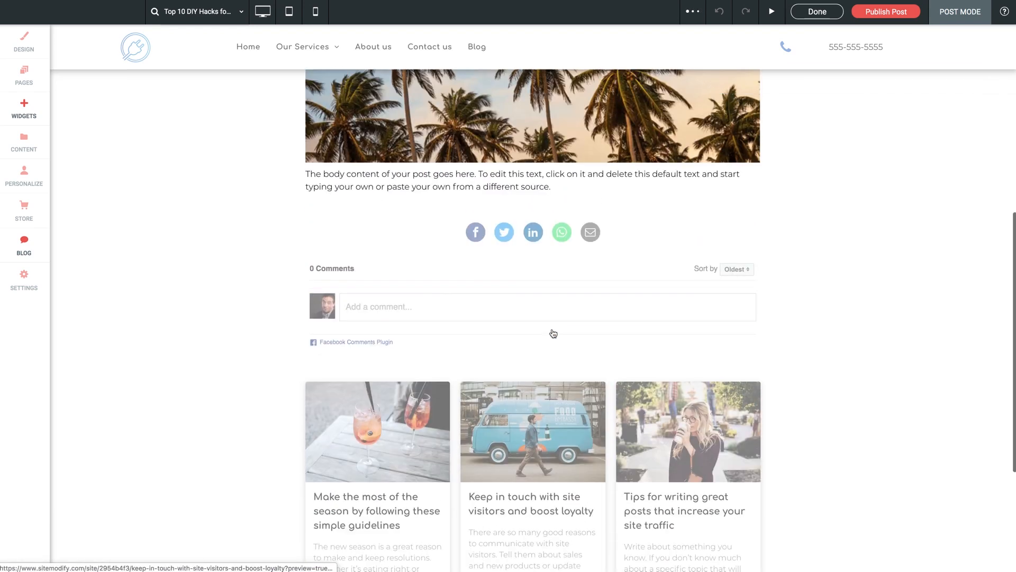
scroll(up, 3)
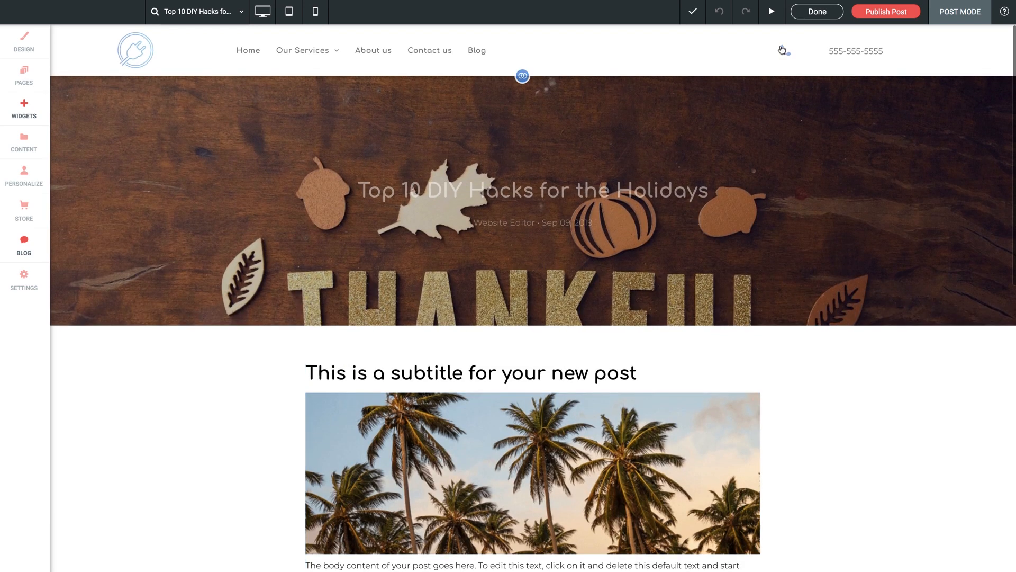
Step: Exit Post Mode and publish the 'Top 10 DIY Hacks for the Holidays' draft
click(24, 245)
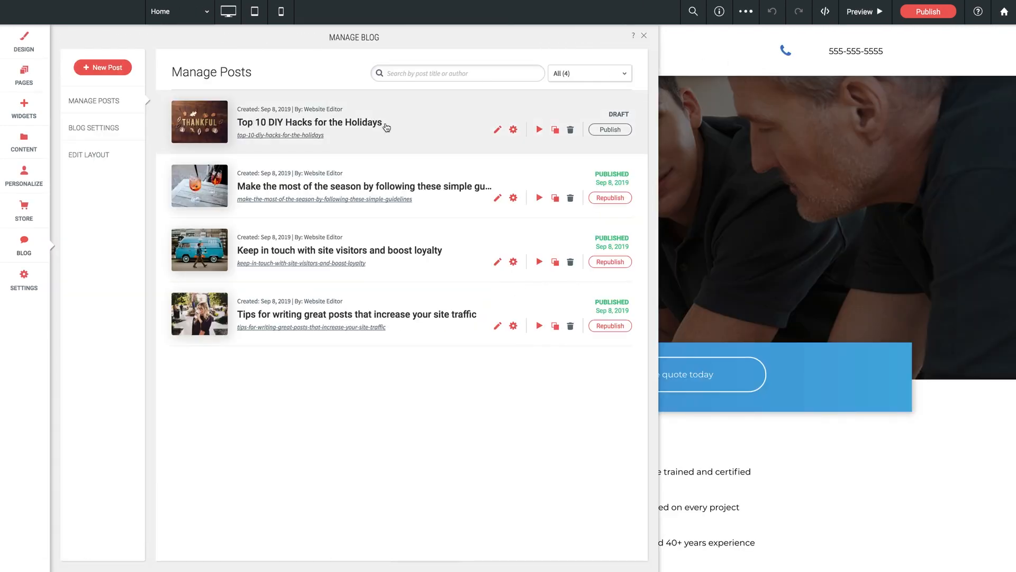
click(608, 129)
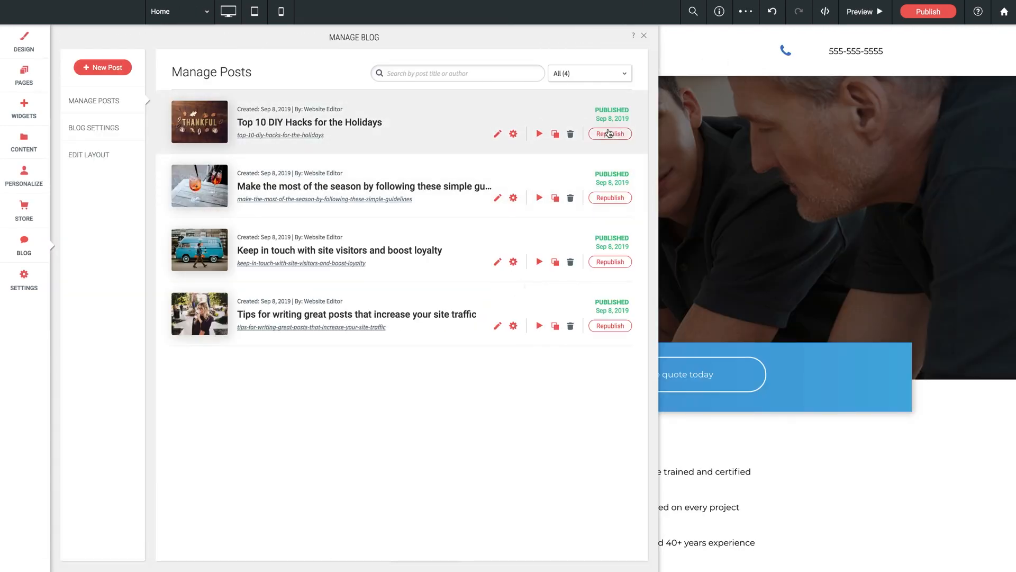